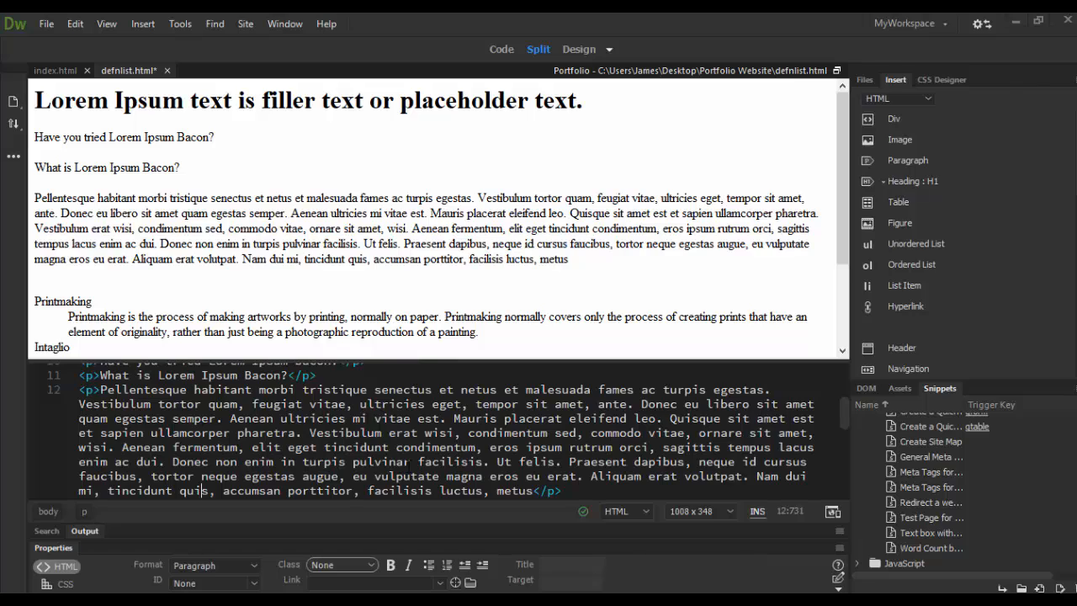
pyautogui.moveTo(69, 382)
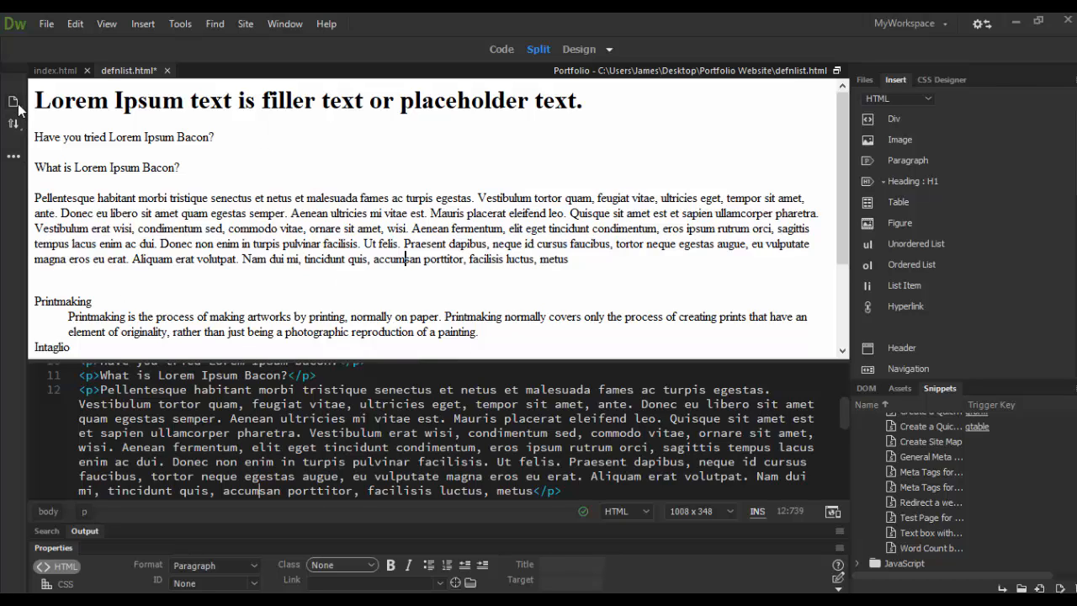
pyautogui.moveTo(13, 171)
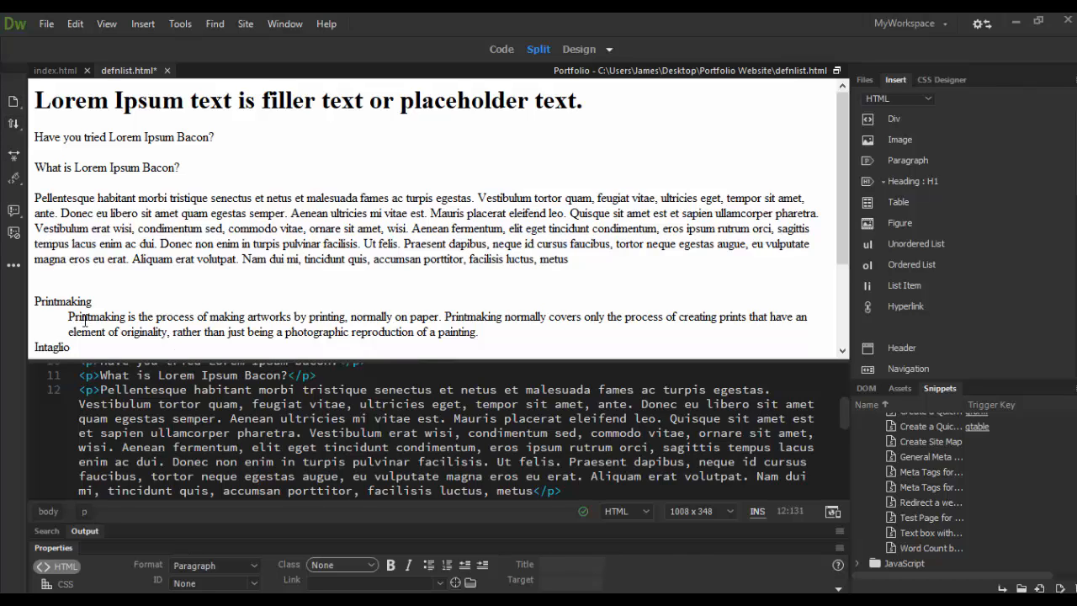
pyautogui.moveTo(18, 302)
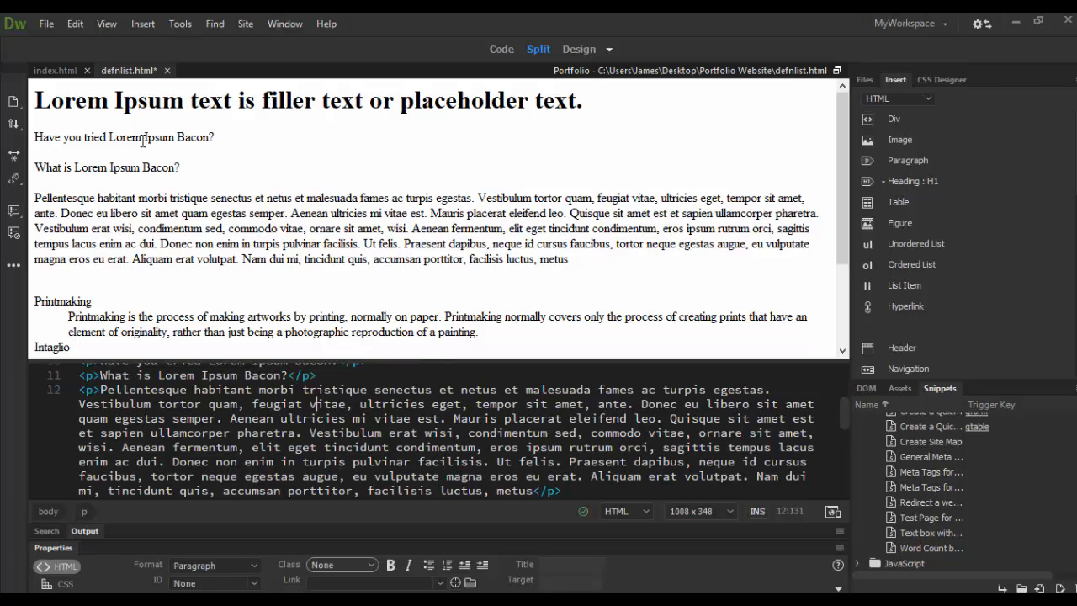
pyautogui.moveTo(168, 175)
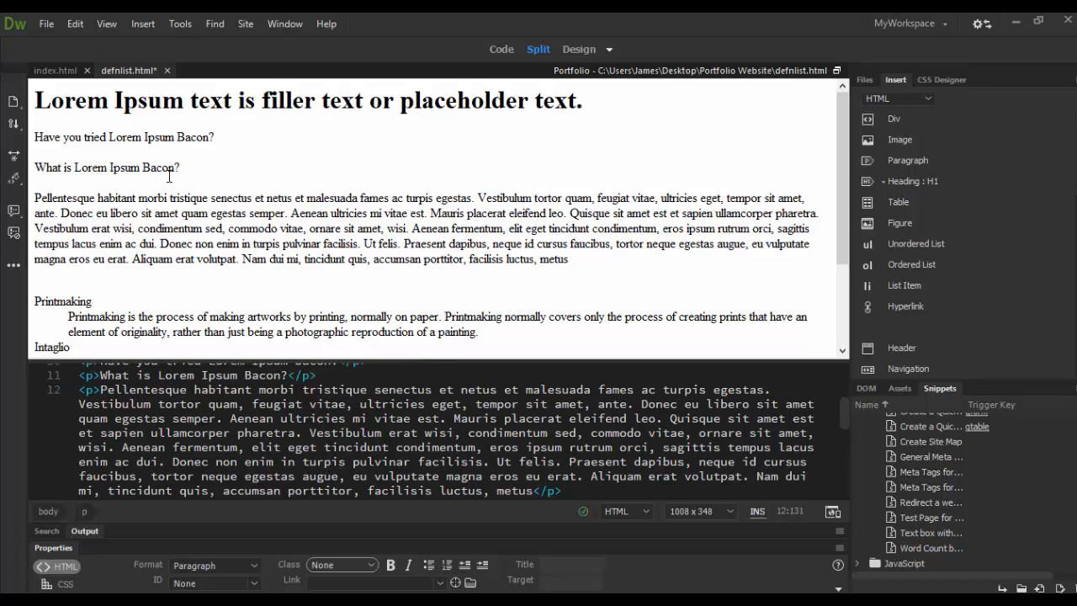
pyautogui.moveTo(453, 246)
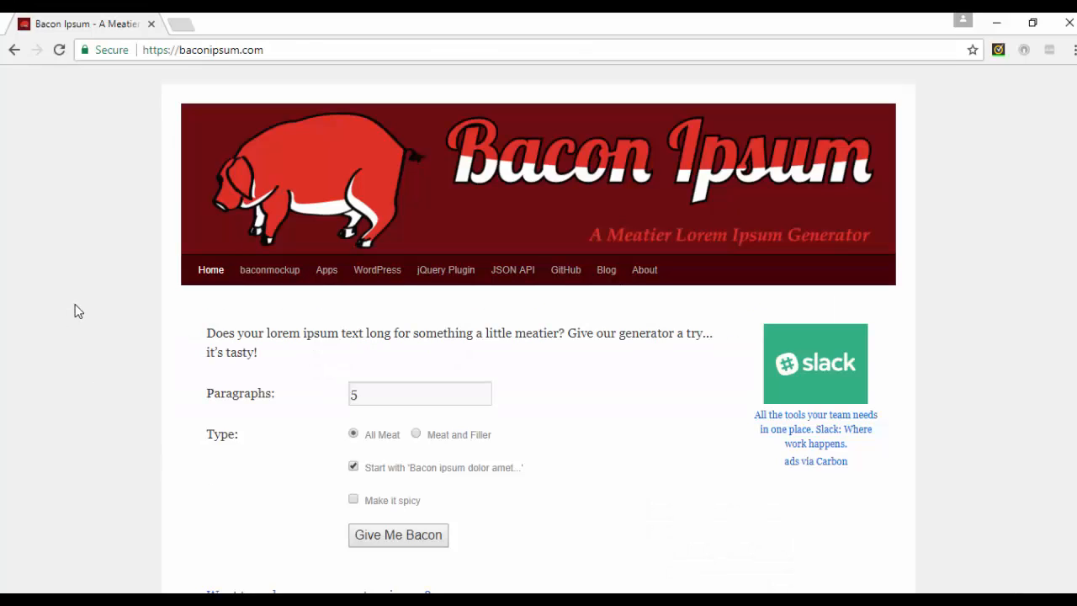
# Generate 5 Meat and Filler paragraphs on baconipsum.com and select some of the generated text.
pyautogui.click(402, 393)
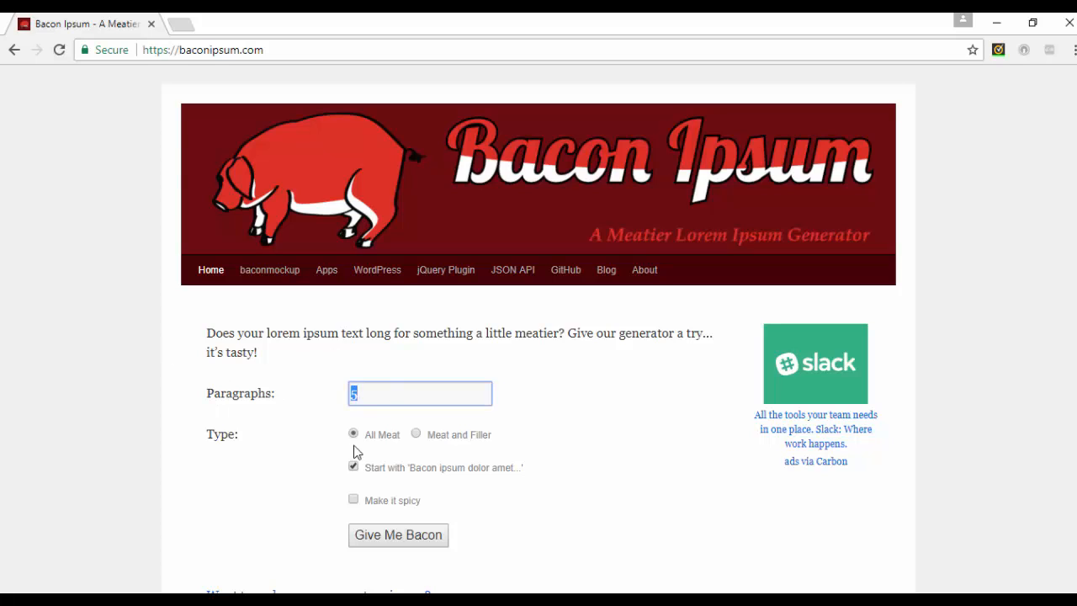
pyautogui.moveTo(414, 434)
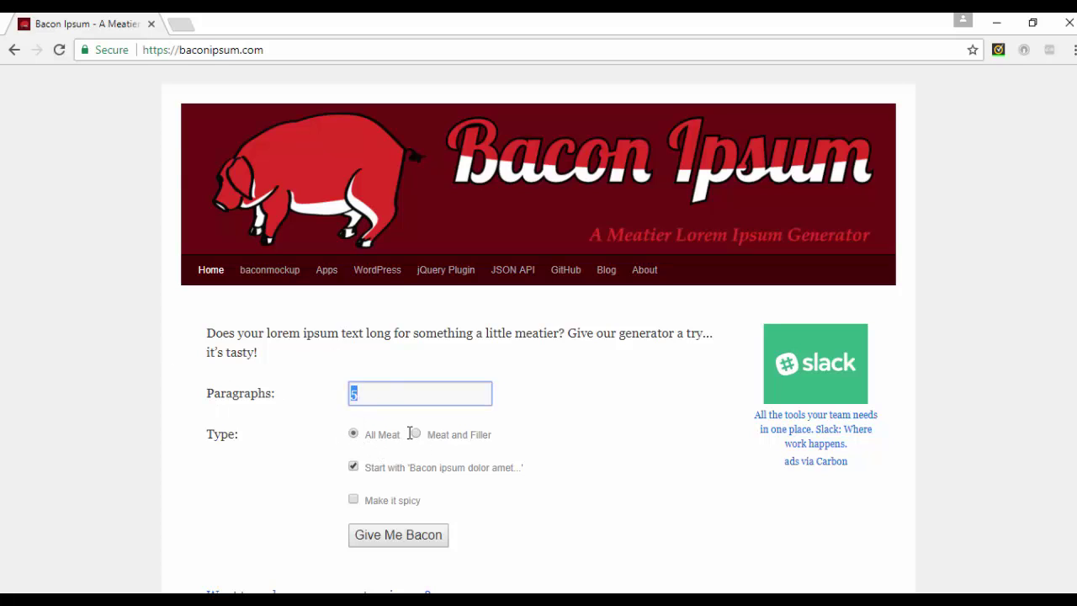
pyautogui.click(414, 434)
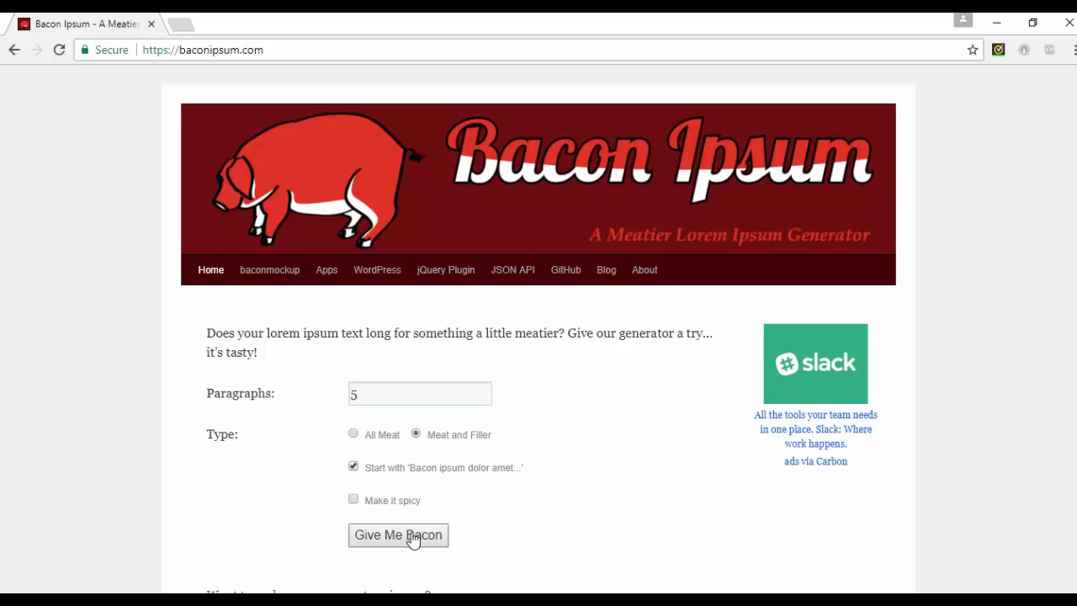
pyautogui.click(397, 535)
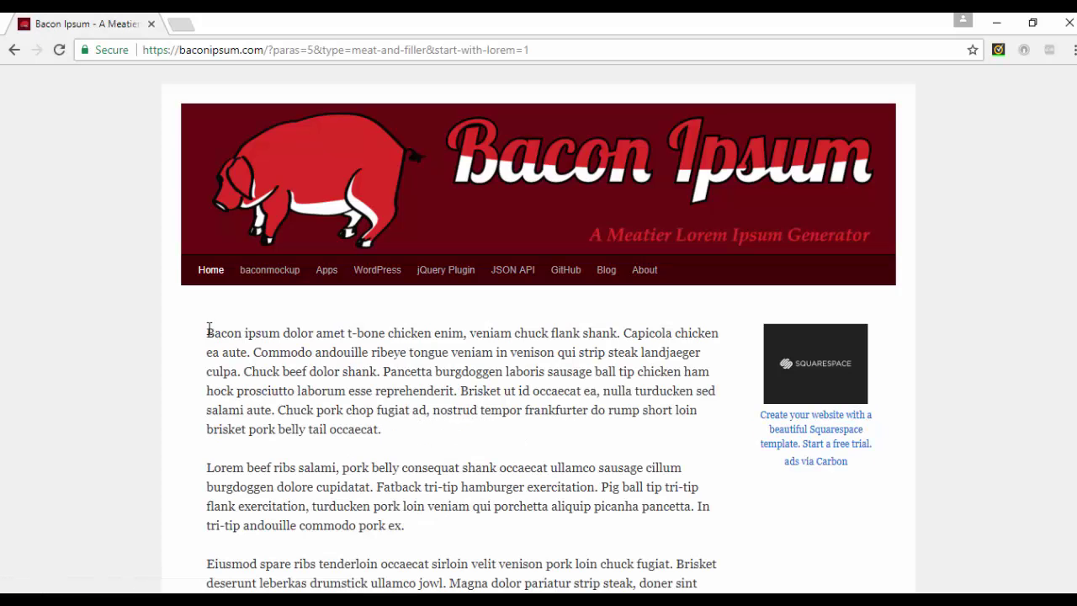
pyautogui.doubleClick(353, 429)
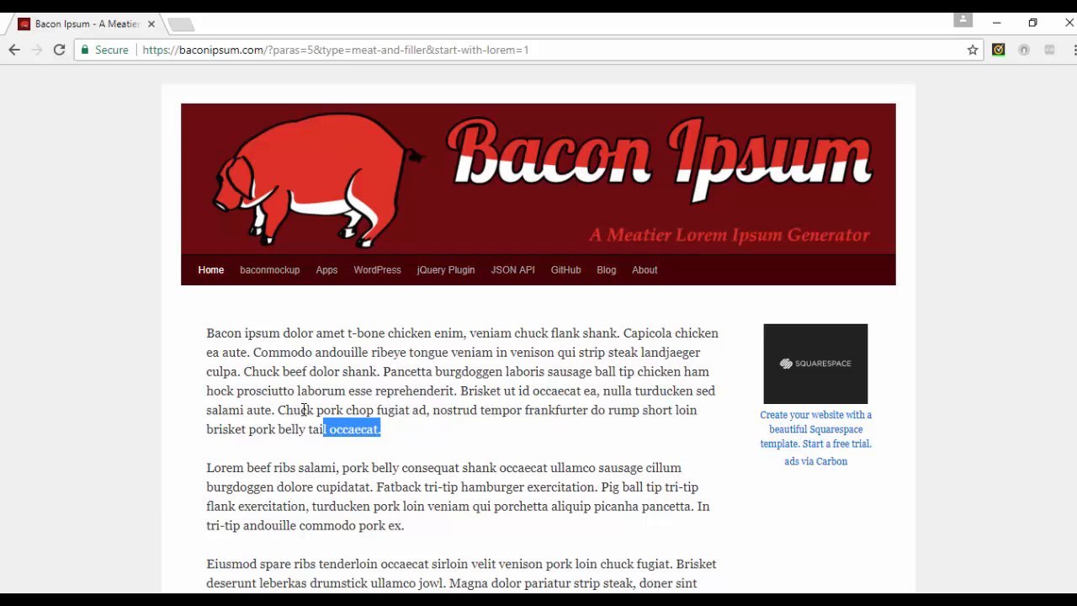
pyautogui.click(370, 455)
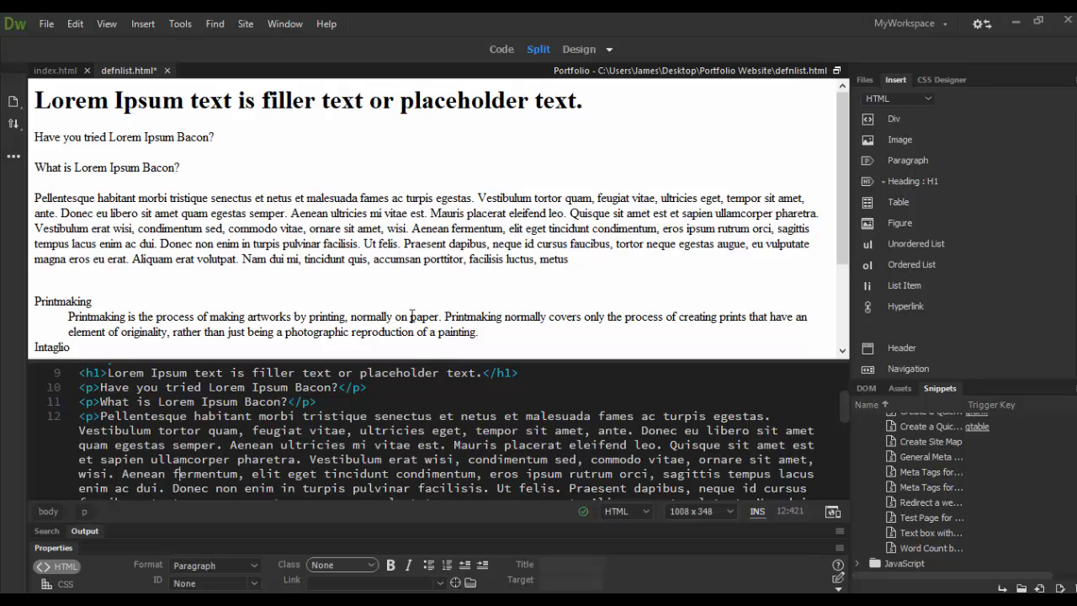
pyautogui.moveTo(458, 229)
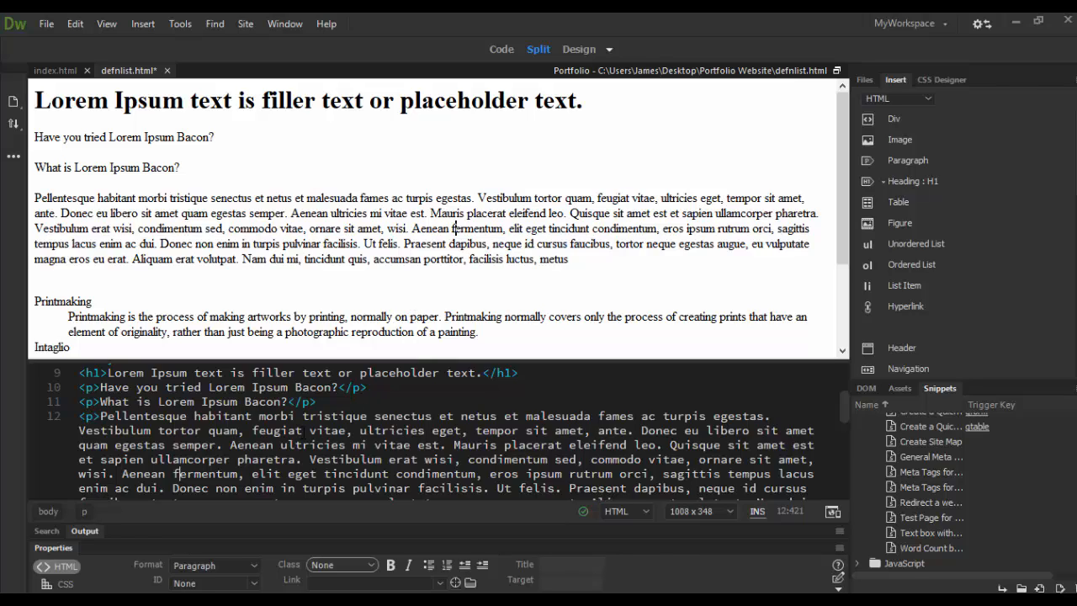
pyautogui.moveTo(244, 114)
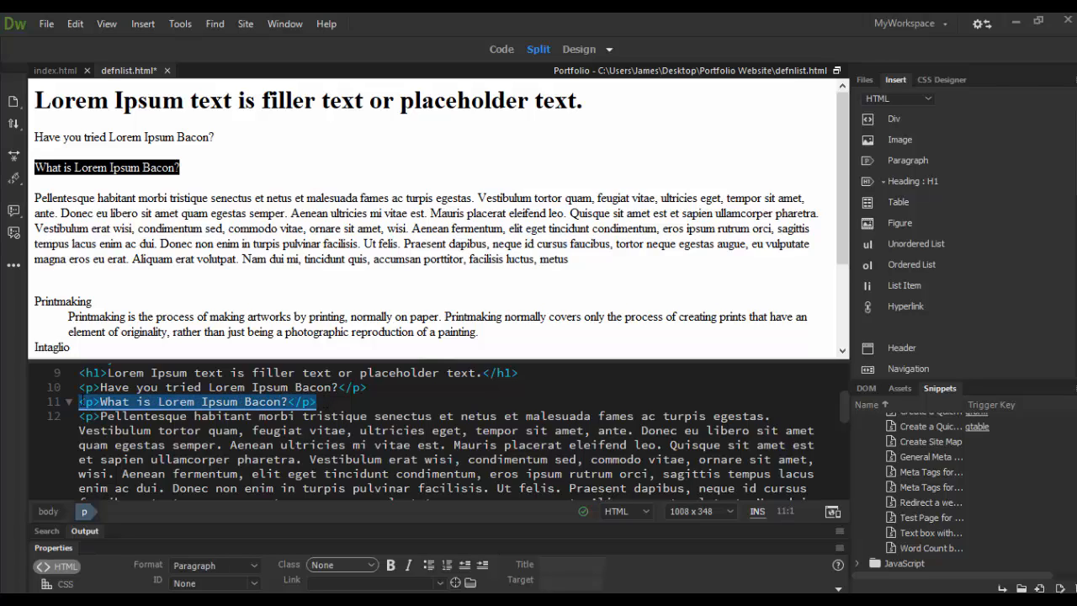
pyautogui.moveTo(11, 210)
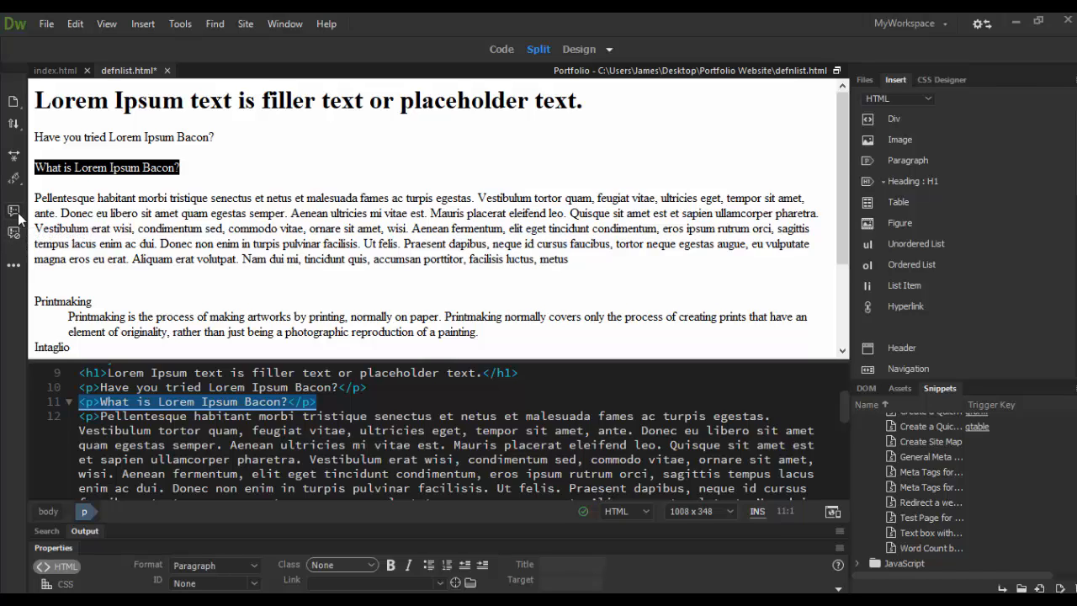
pyautogui.moveTo(13, 266)
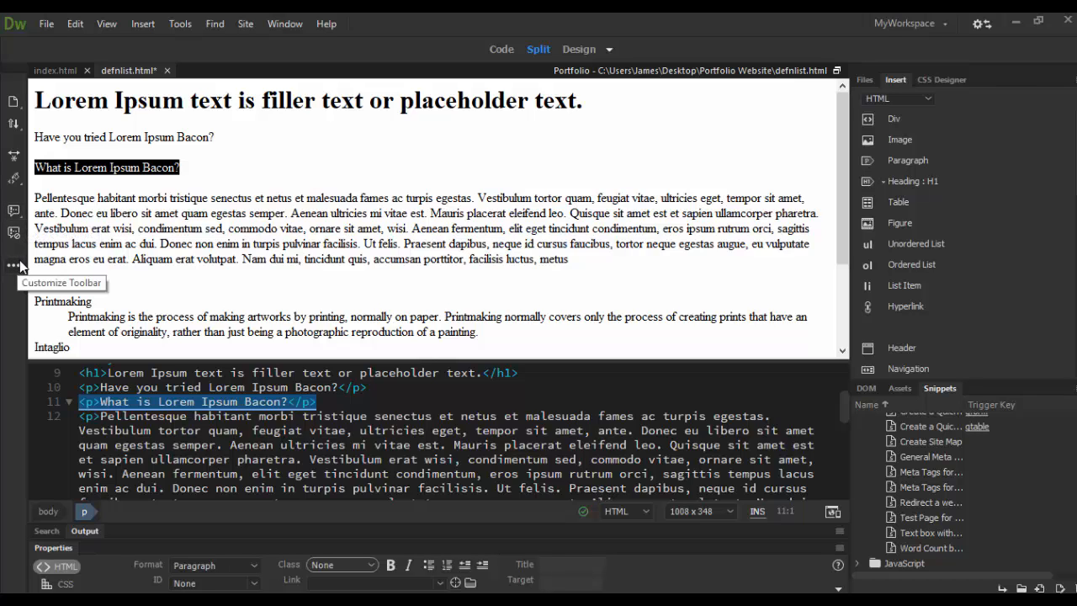
pyautogui.click(12, 266)
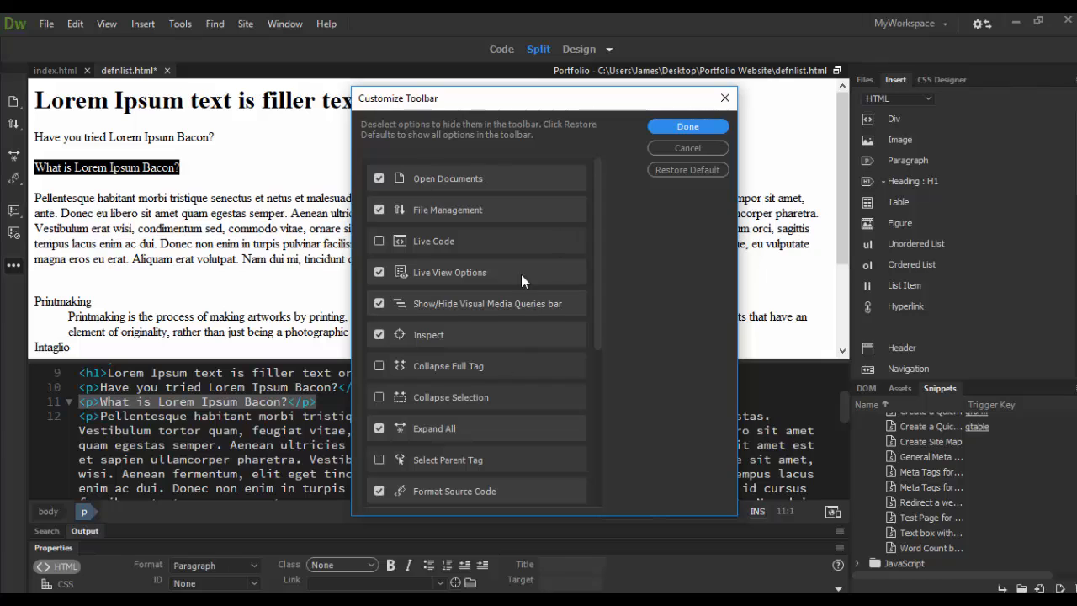
pyautogui.click(686, 126)
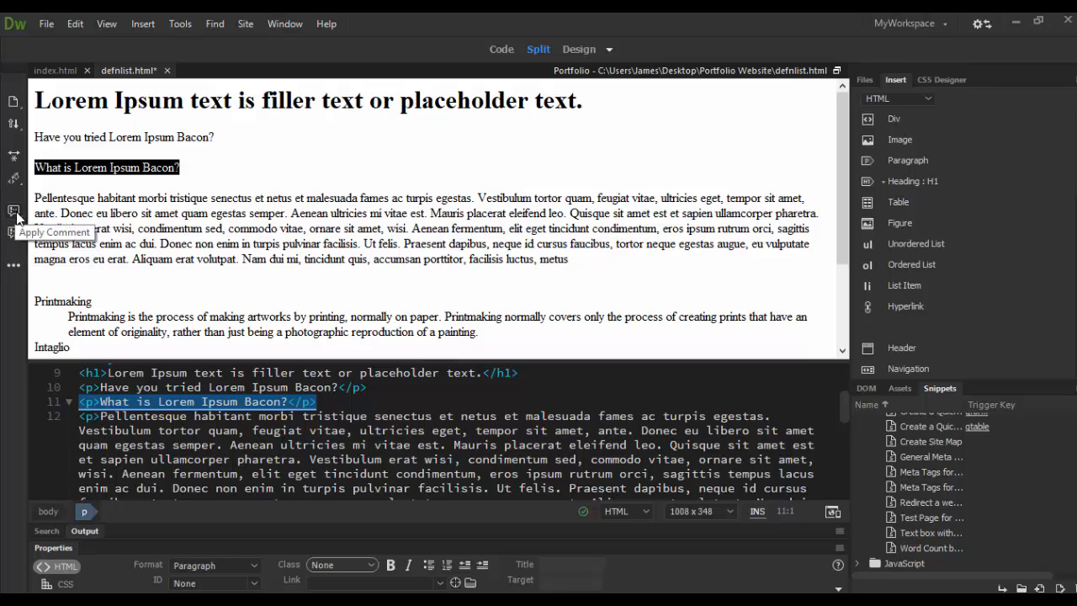
# Wrap the selected 'What is Lorem Ipsum Bacon?' paragraph in an HTML comment via Apply Comment.
pyautogui.click(13, 210)
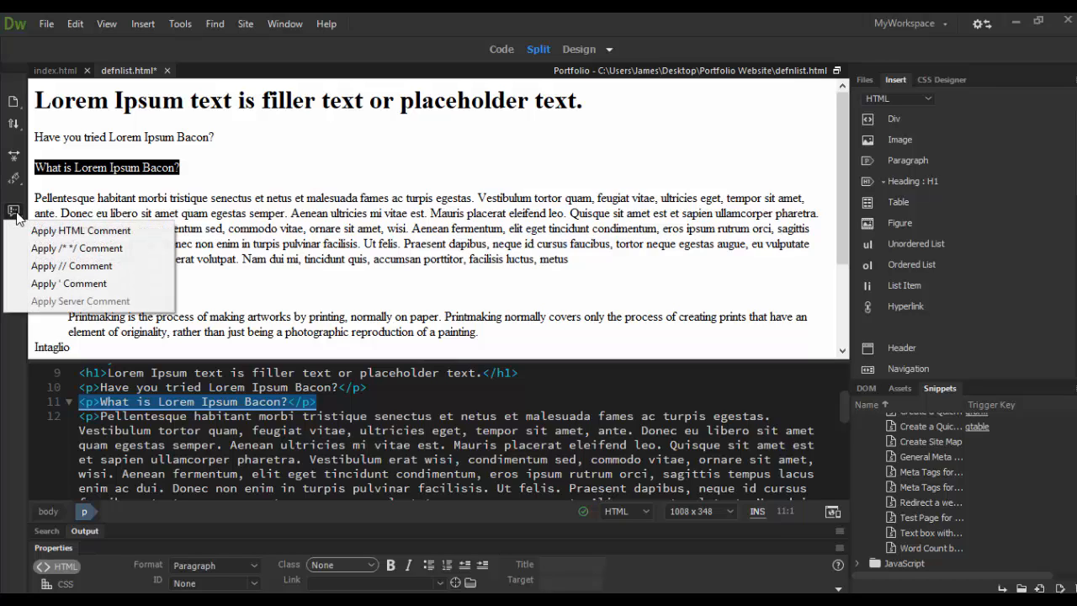
pyautogui.moveTo(80, 230)
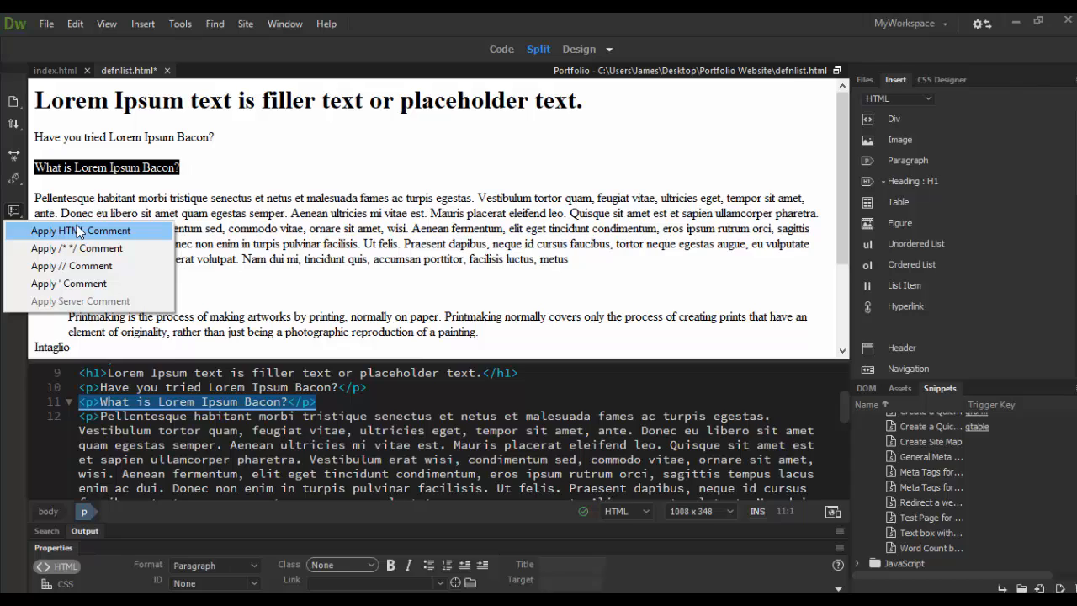
pyautogui.moveTo(84, 249)
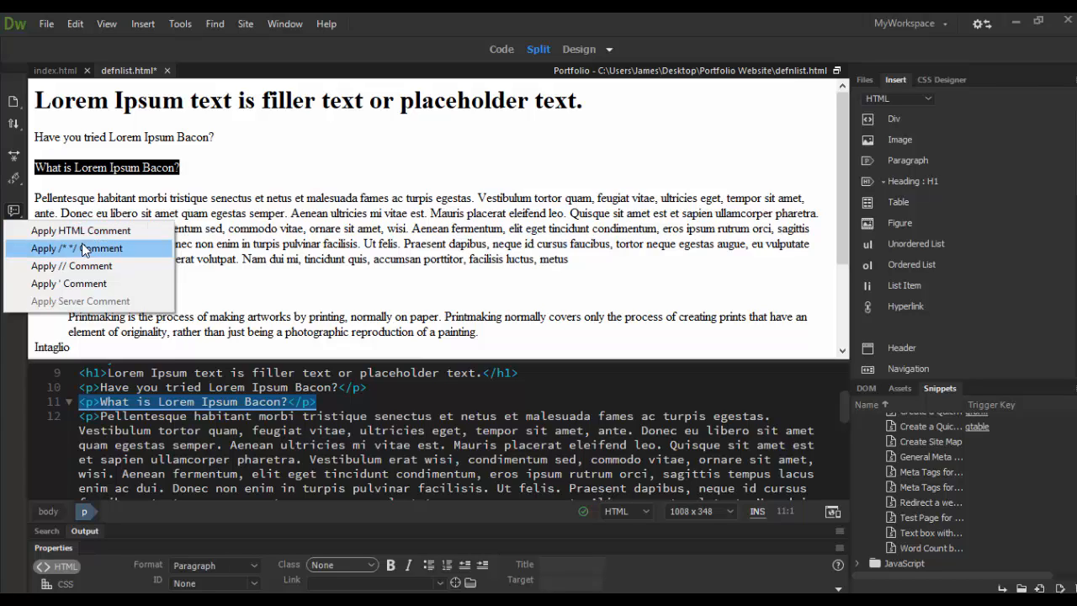
pyautogui.moveTo(81, 229)
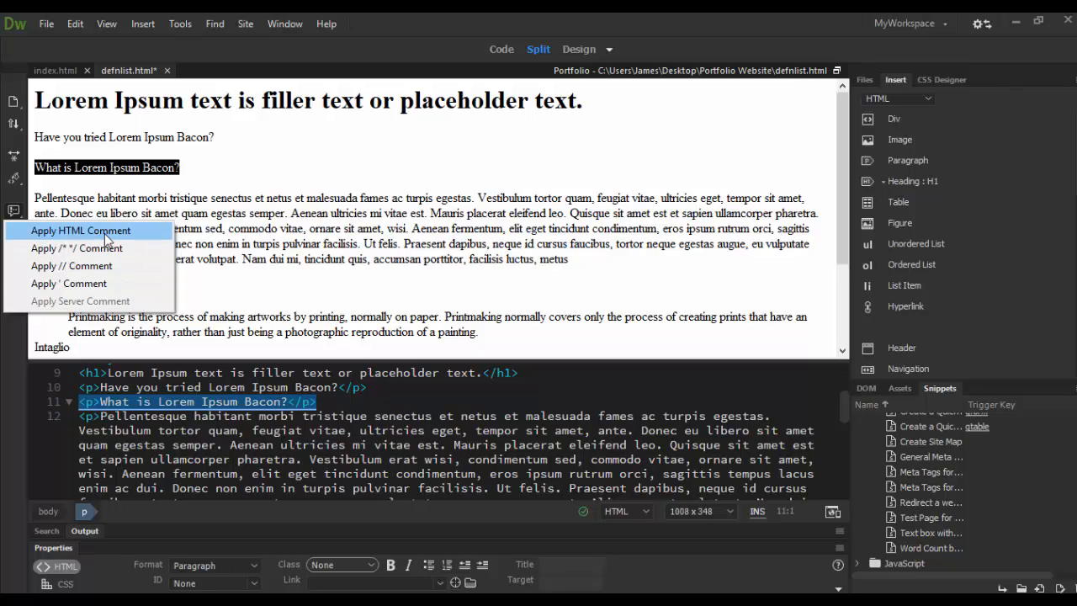
pyautogui.click(81, 230)
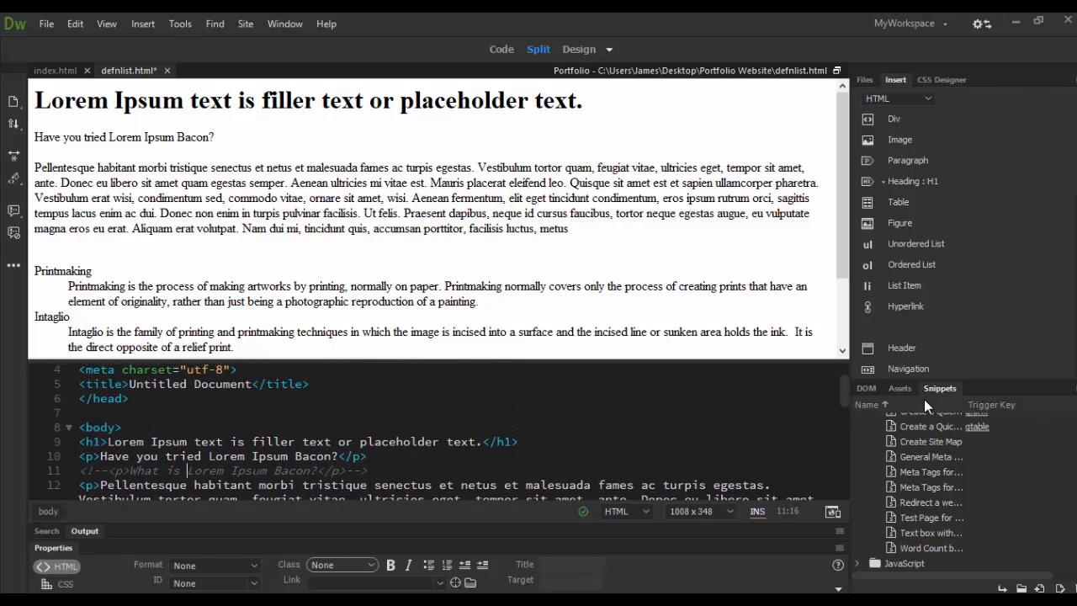
pyautogui.moveTo(955, 401)
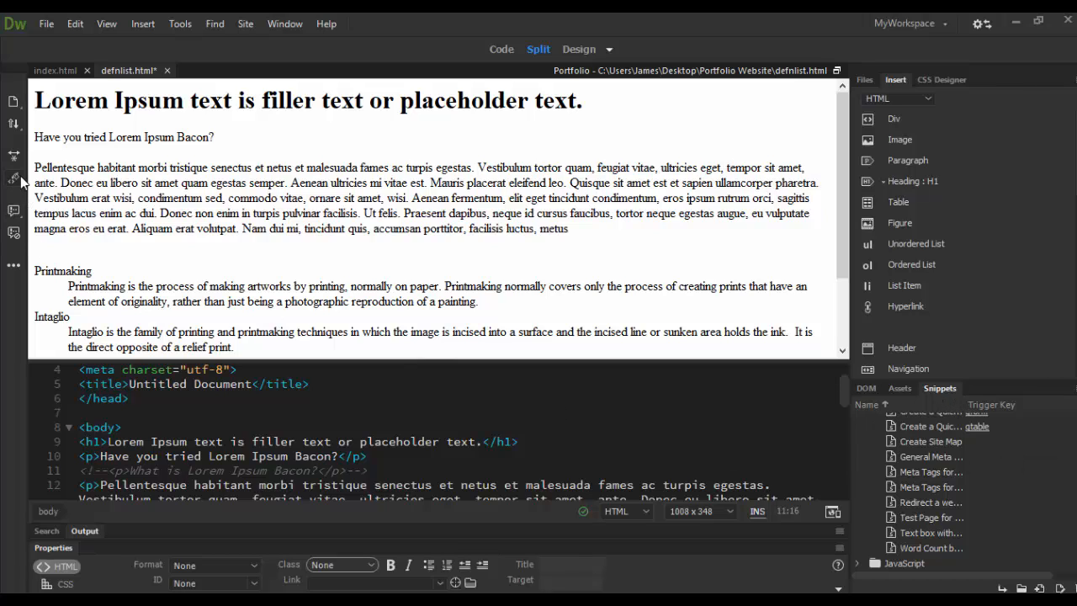
pyautogui.moveTo(13, 179)
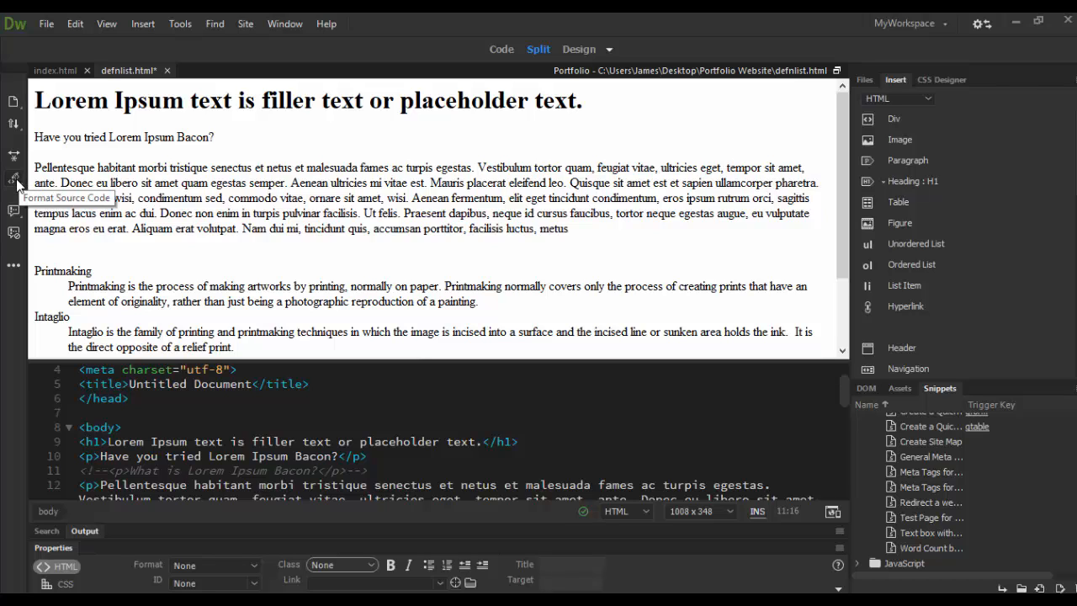
pyautogui.click(14, 180)
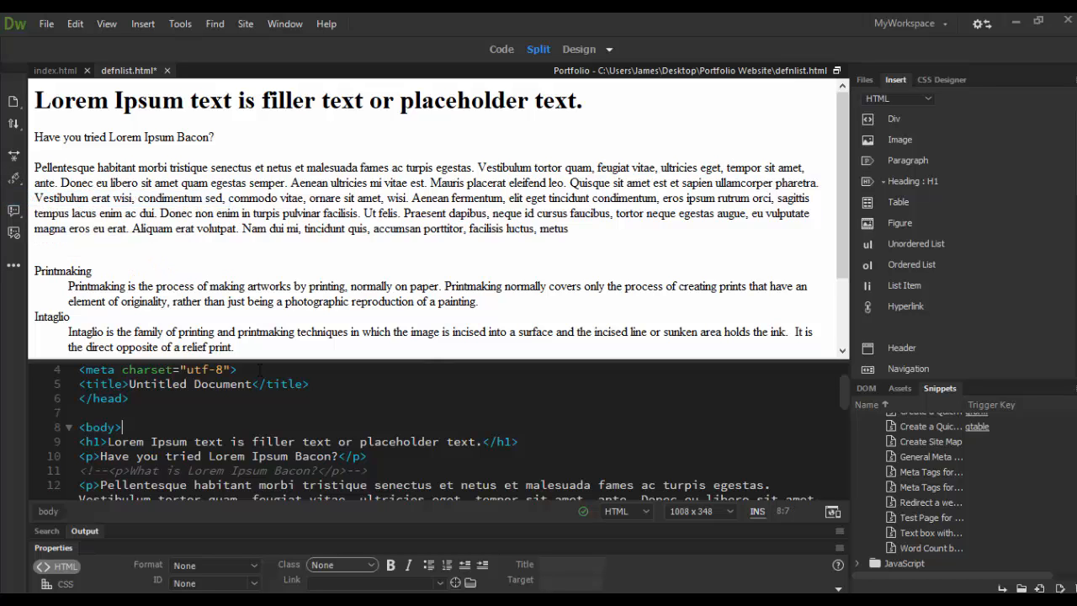
pyautogui.scroll(-3)
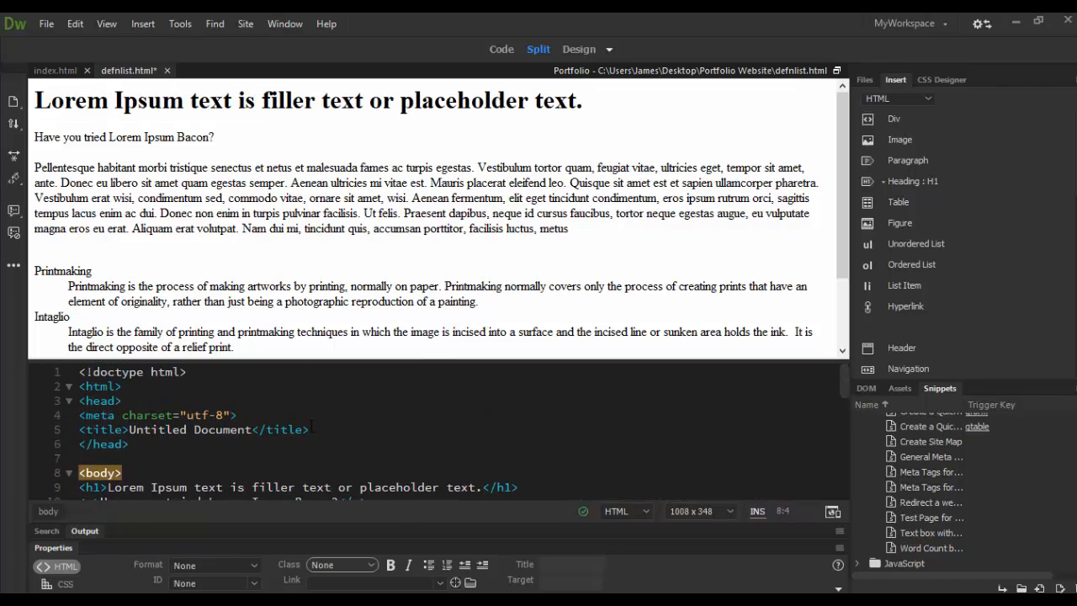
pyautogui.scroll(-3)
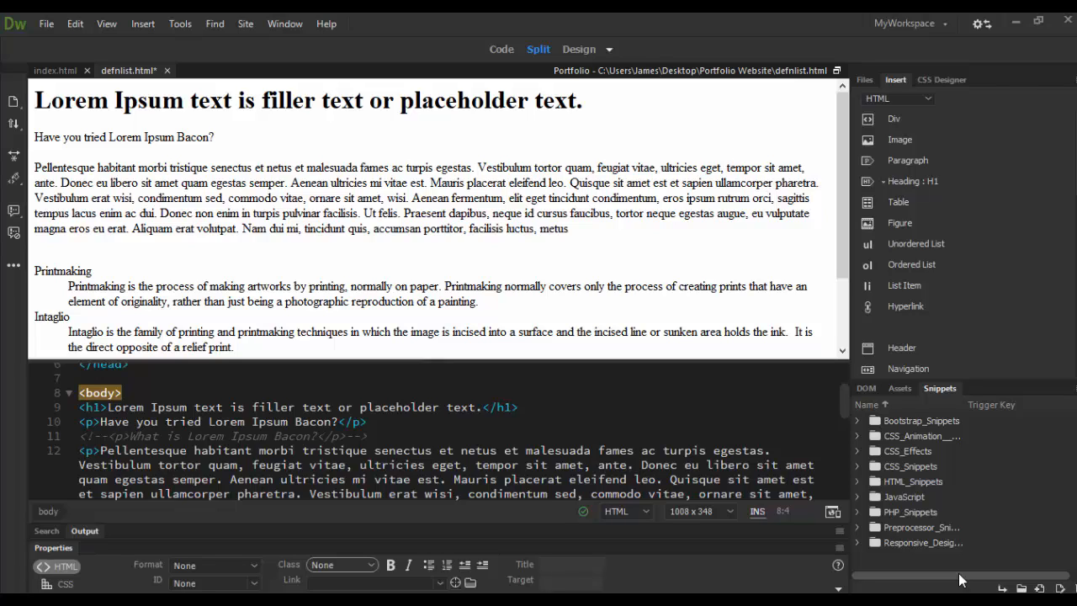
pyautogui.moveTo(925, 512)
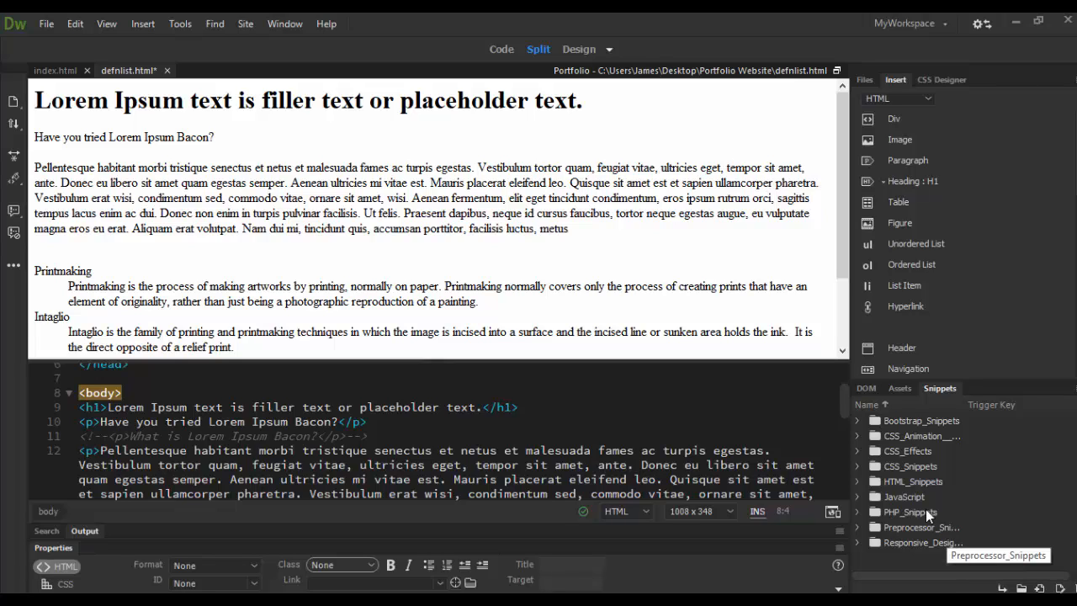
pyautogui.moveTo(929, 481)
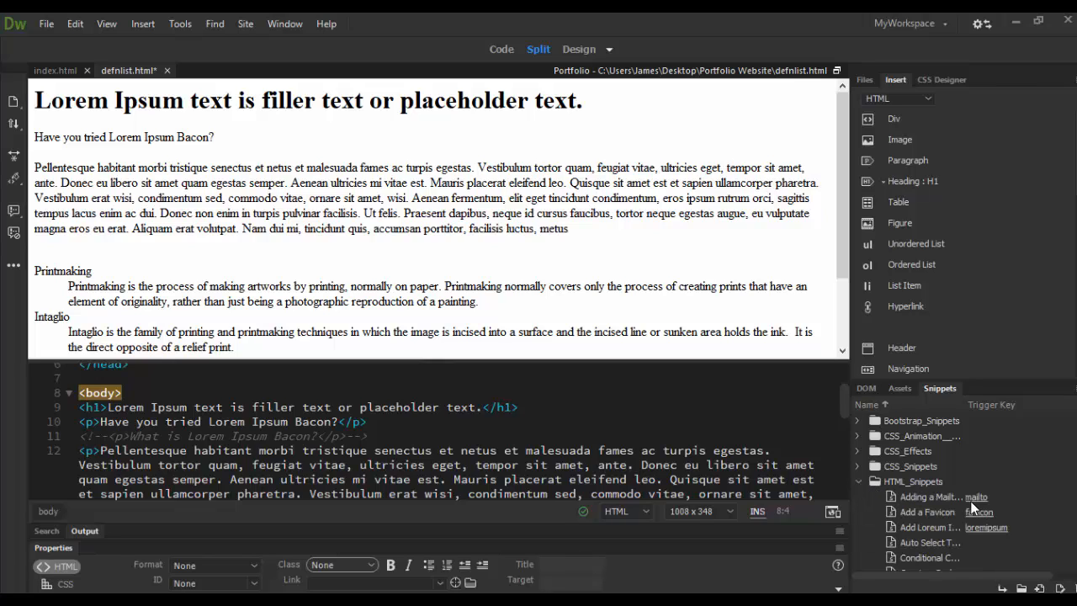
pyautogui.moveTo(986, 528)
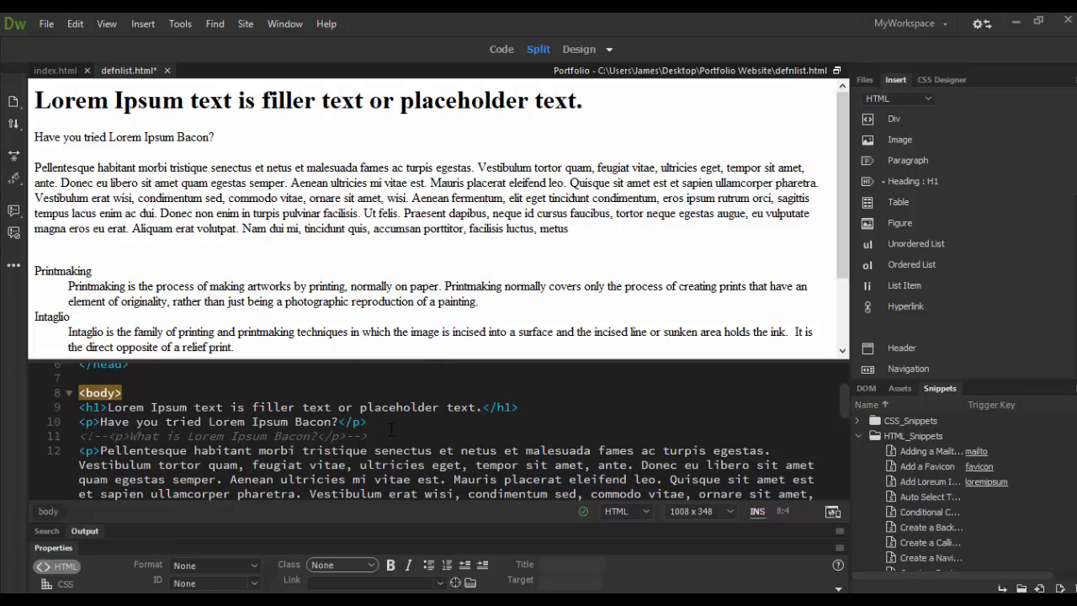
pyautogui.moveTo(986, 481)
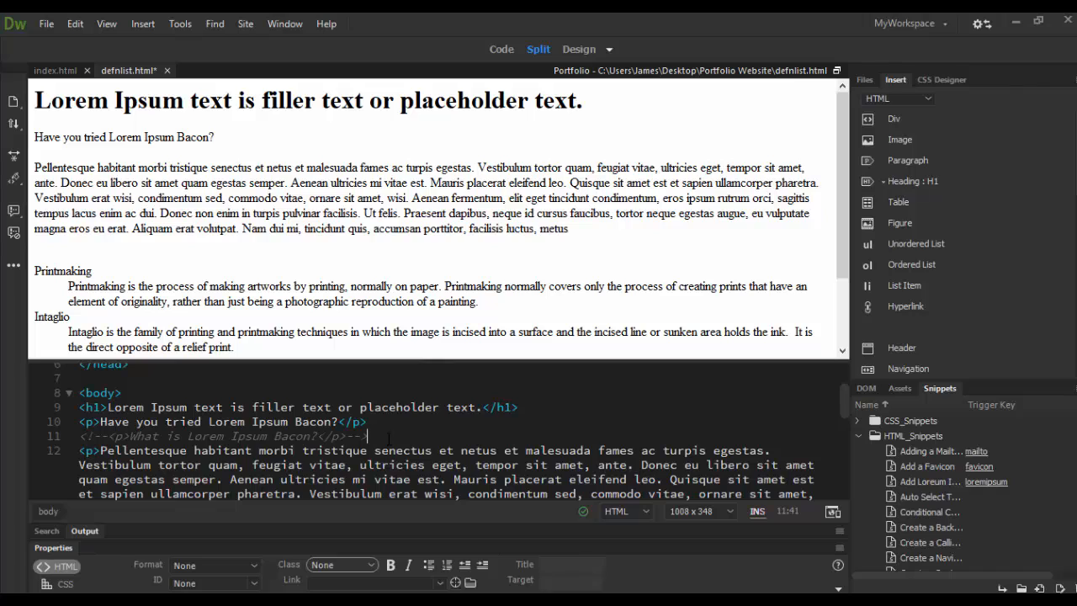
# On a new line below the comment, expand the loremipsum trigger key into a filler paragraph.
pyautogui.press('Enter')
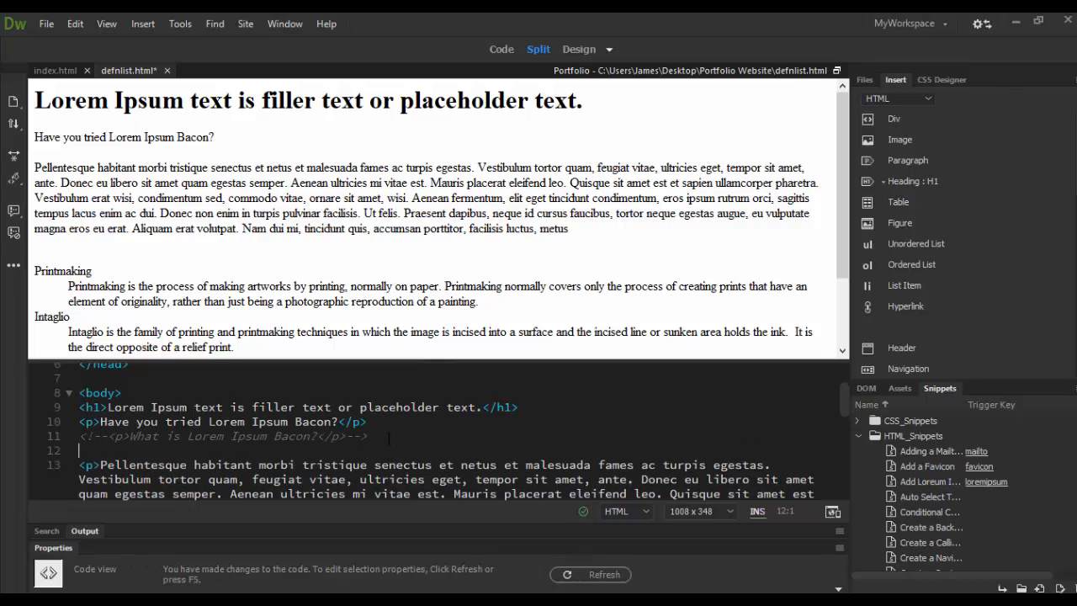
pyautogui.write('lorem')
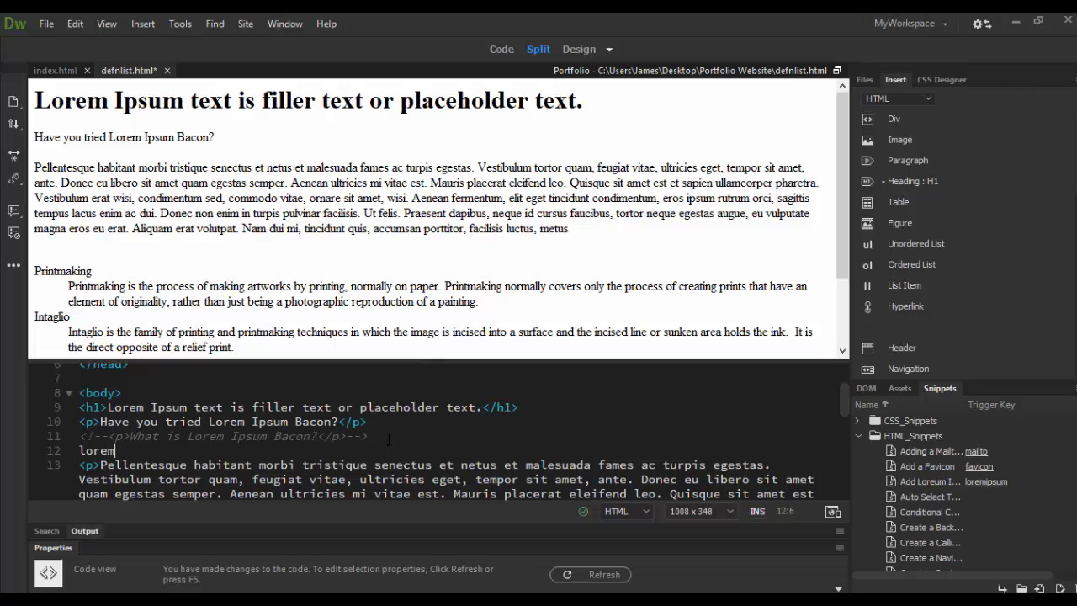
pyautogui.write('ipsum')
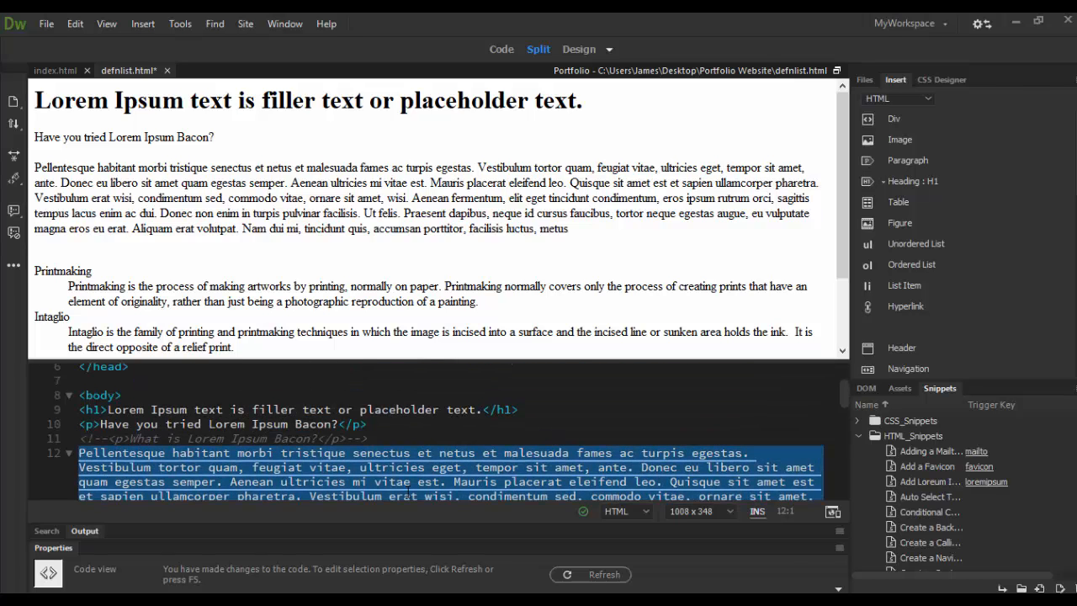
pyautogui.moveTo(925, 205)
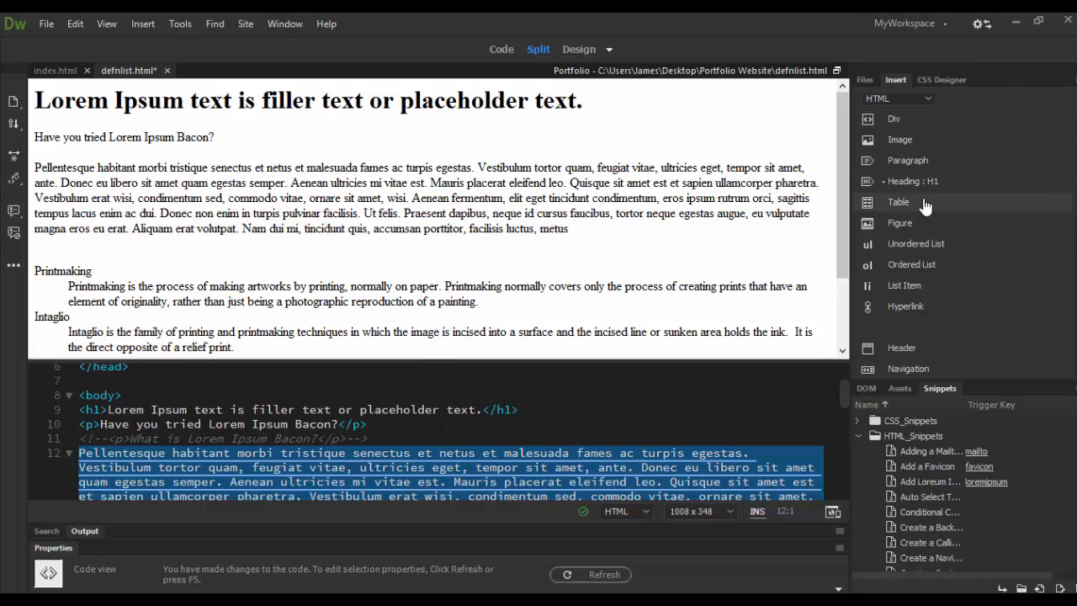
pyautogui.moveTo(909, 223)
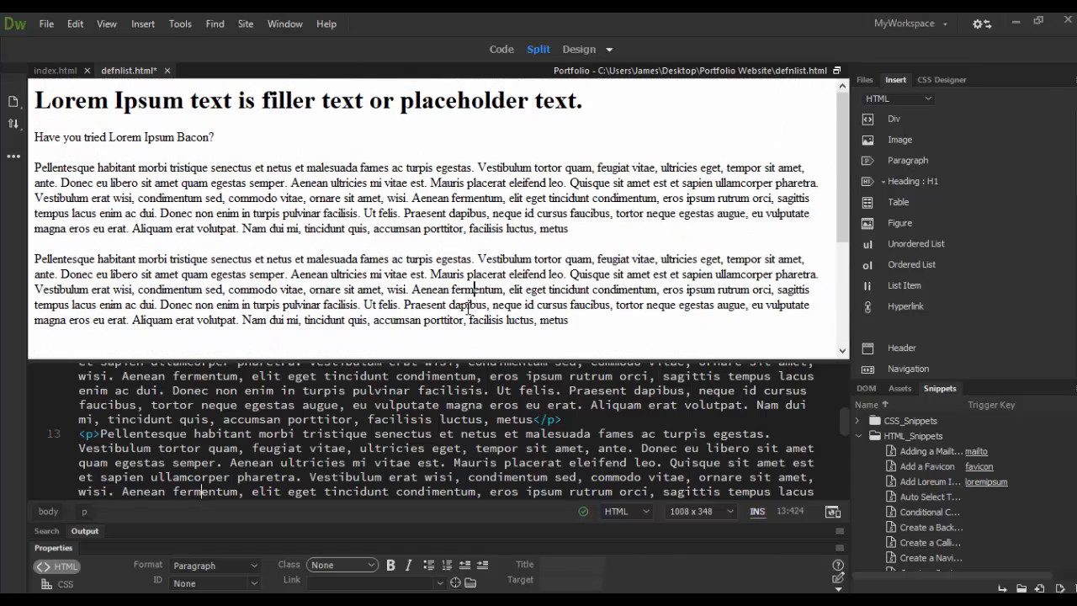
pyautogui.scroll(-3)
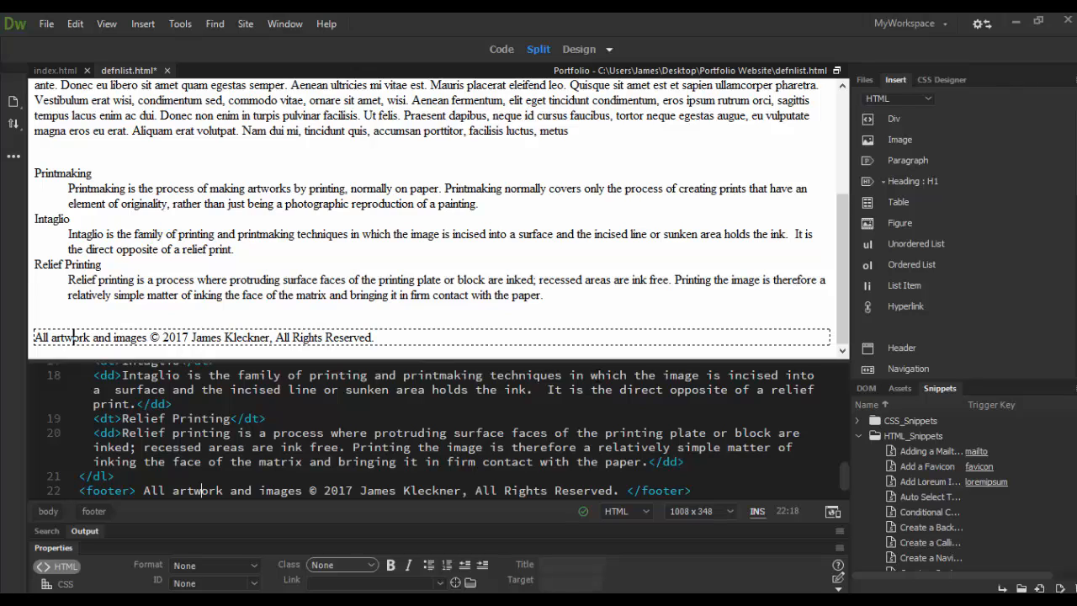
pyautogui.moveTo(986, 482)
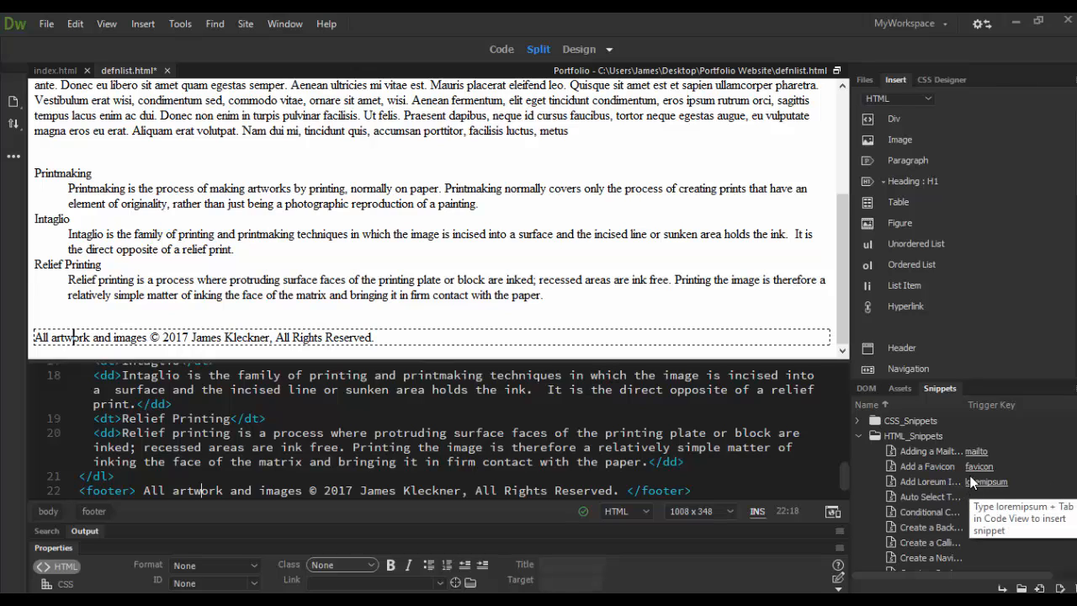
# Scroll down to the copyright footer at the bottom of the page.
pyautogui.scroll(-3)
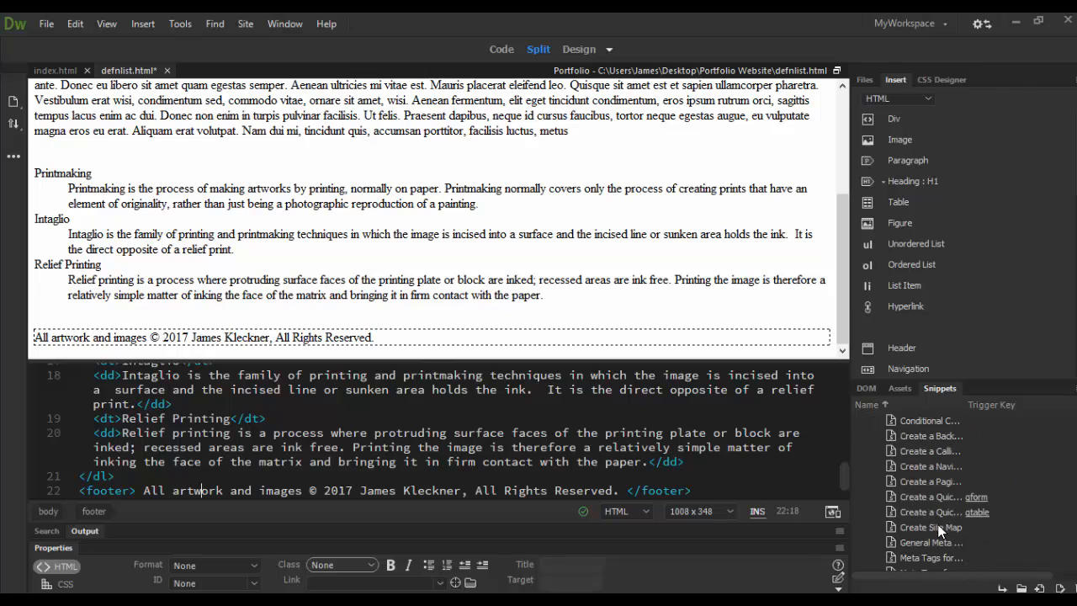
pyautogui.scroll(-3)
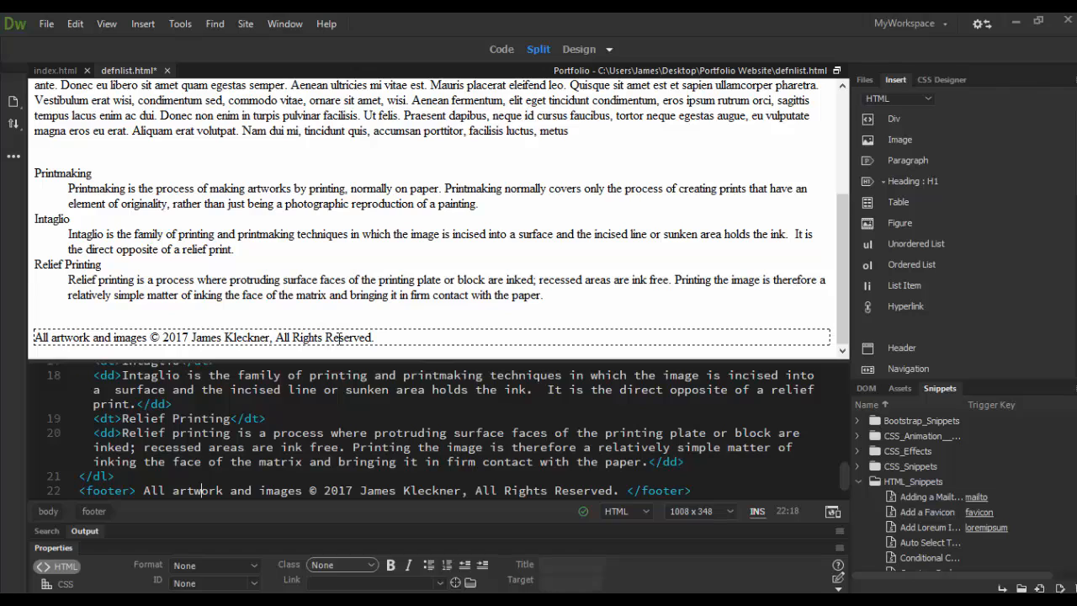
pyautogui.moveTo(1030, 562)
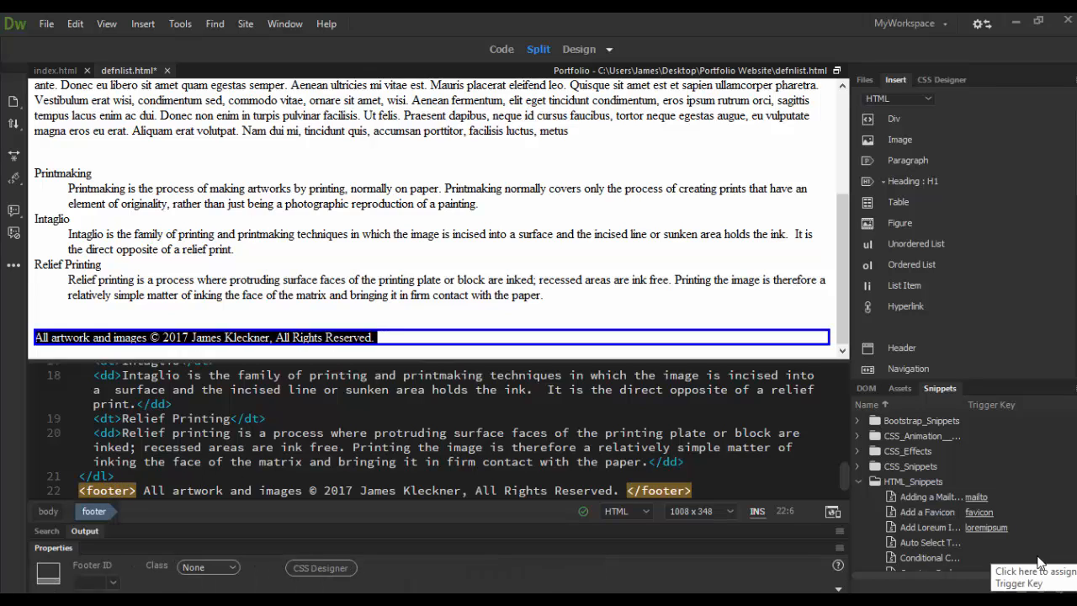
pyautogui.moveTo(1040, 589)
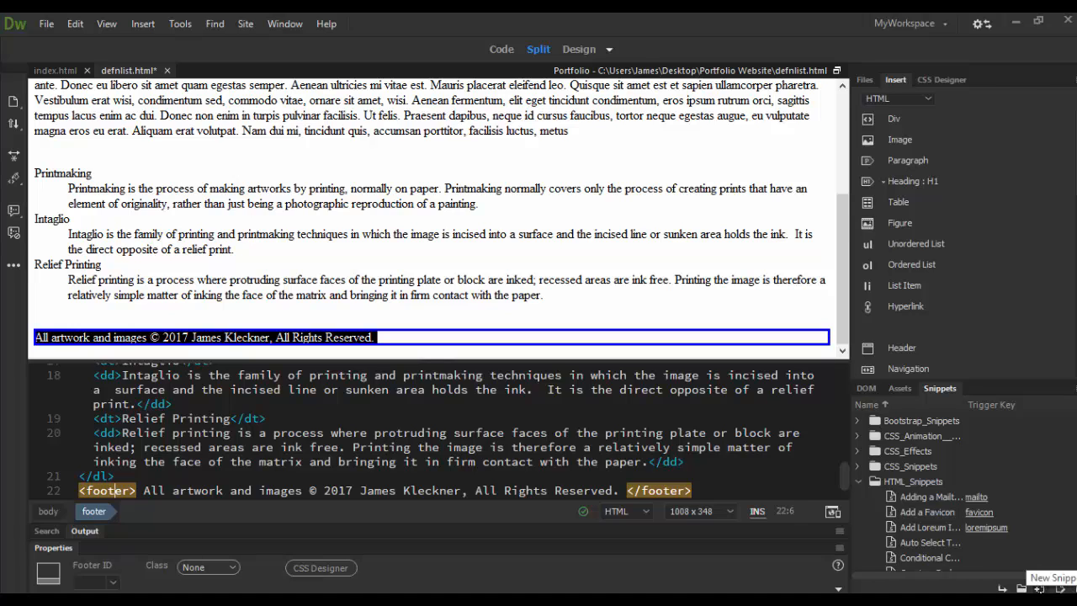
# Create snippet footer_snippet, description 'My personal footer', trigger key footerJames, from the footer code.
pyautogui.click(1037, 586)
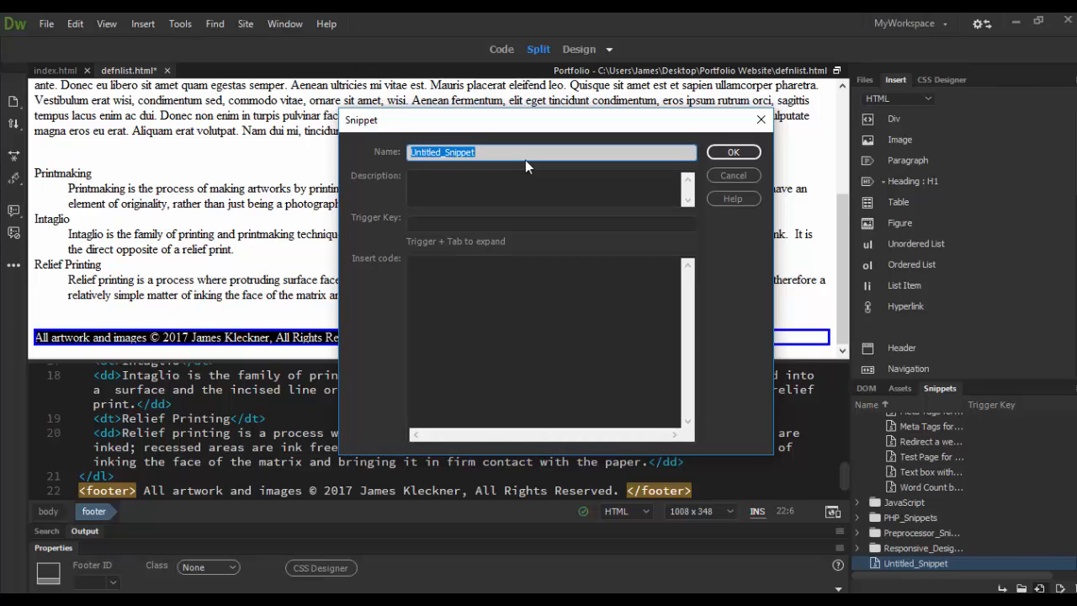
pyautogui.write('foo')
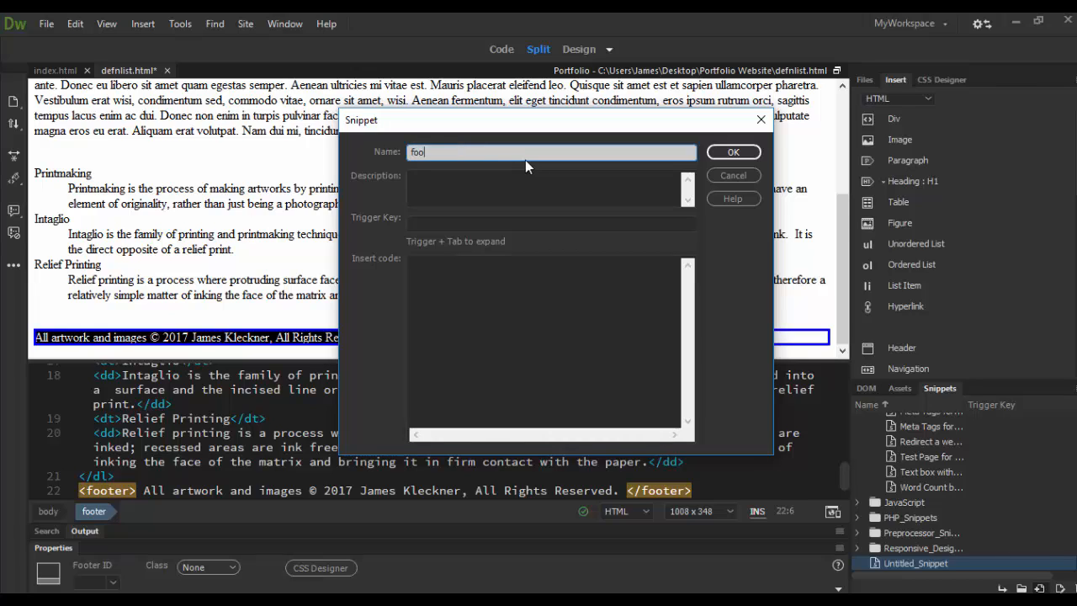
pyautogui.write('footer_snippet')
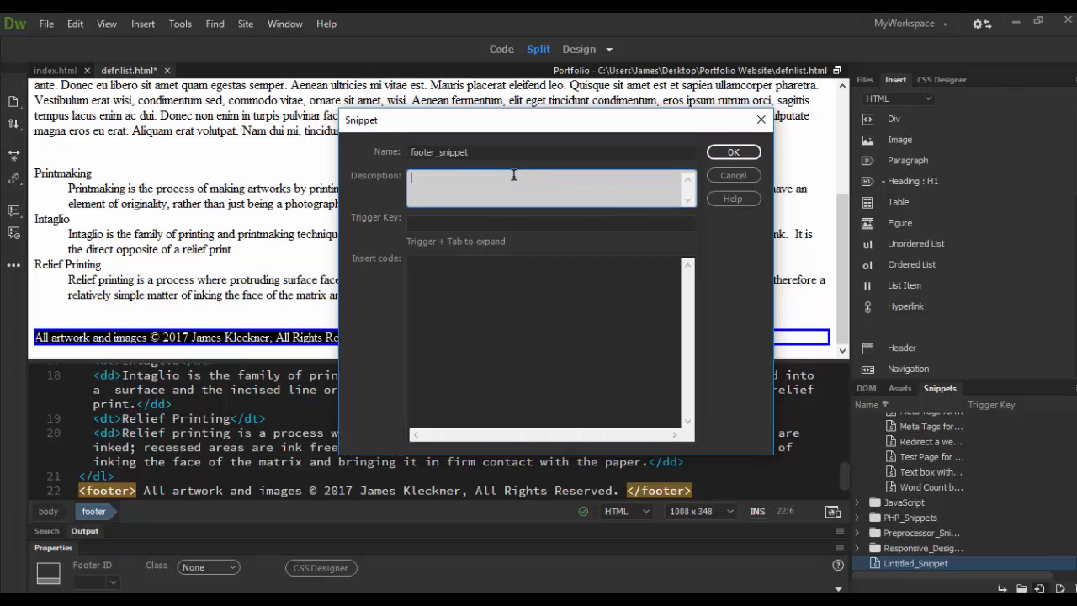
pyautogui.write('My P')
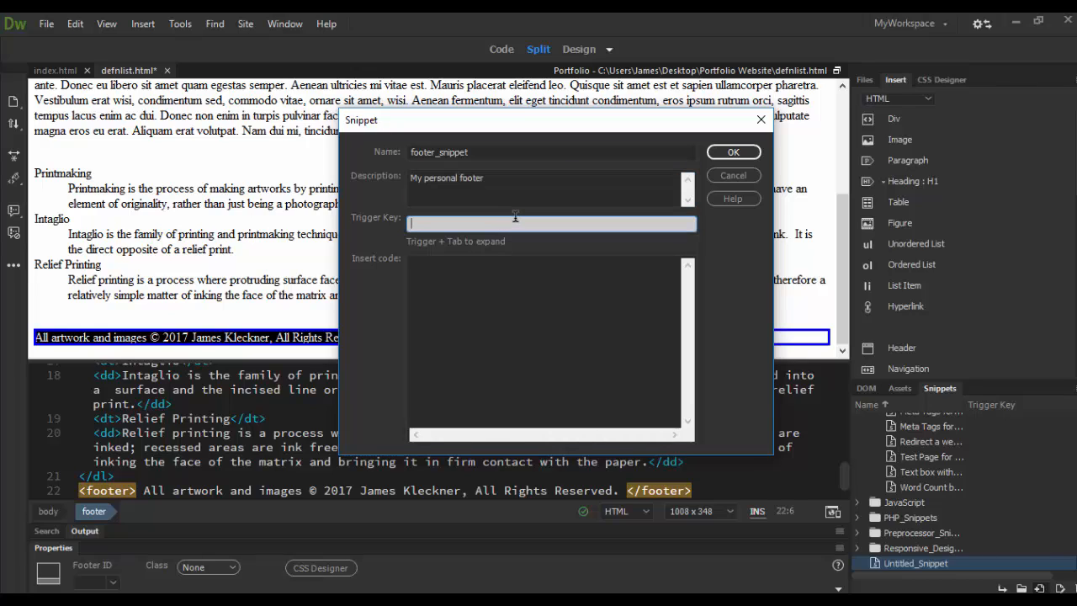
pyautogui.write('footer')
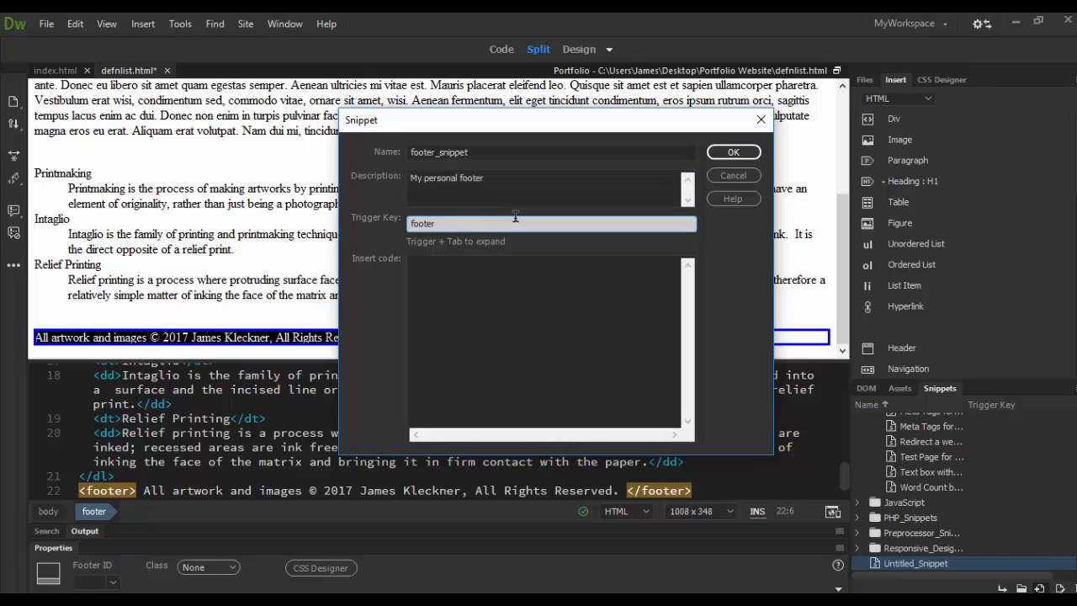
pyautogui.write('James')
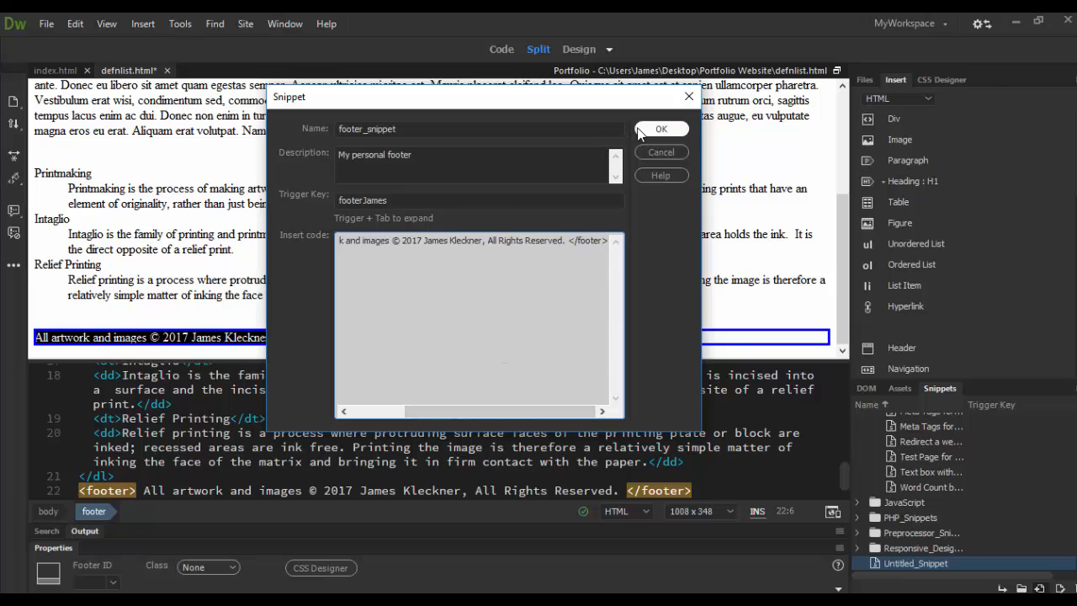
# Save the snippet, then browse CSS_Snippets and HTML_Snippets trigger keys down to footer_snippet's footerJames.
pyautogui.click(662, 128)
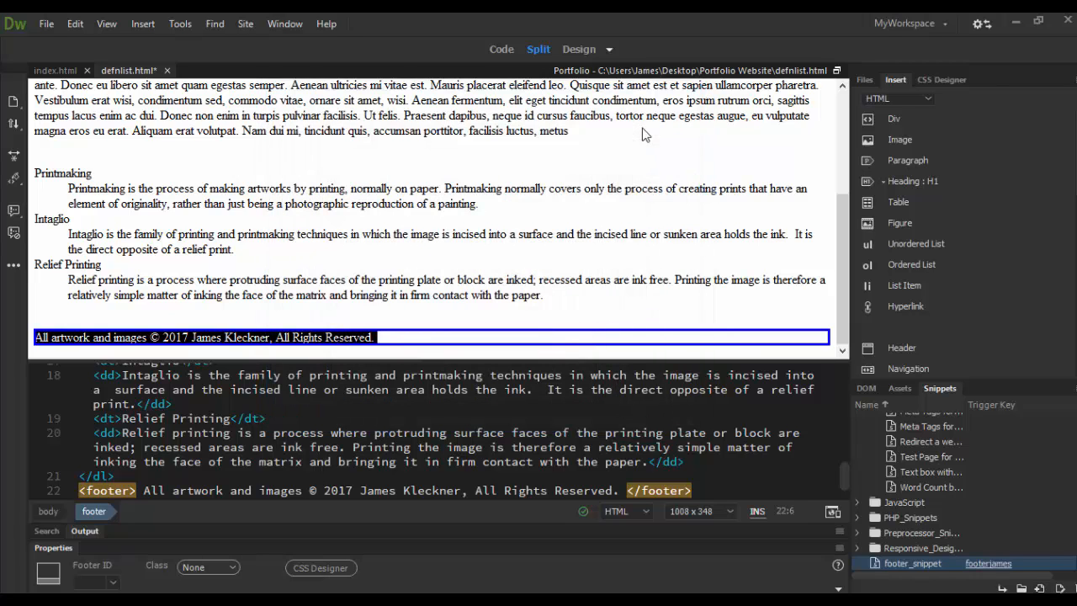
pyautogui.moveTo(988, 564)
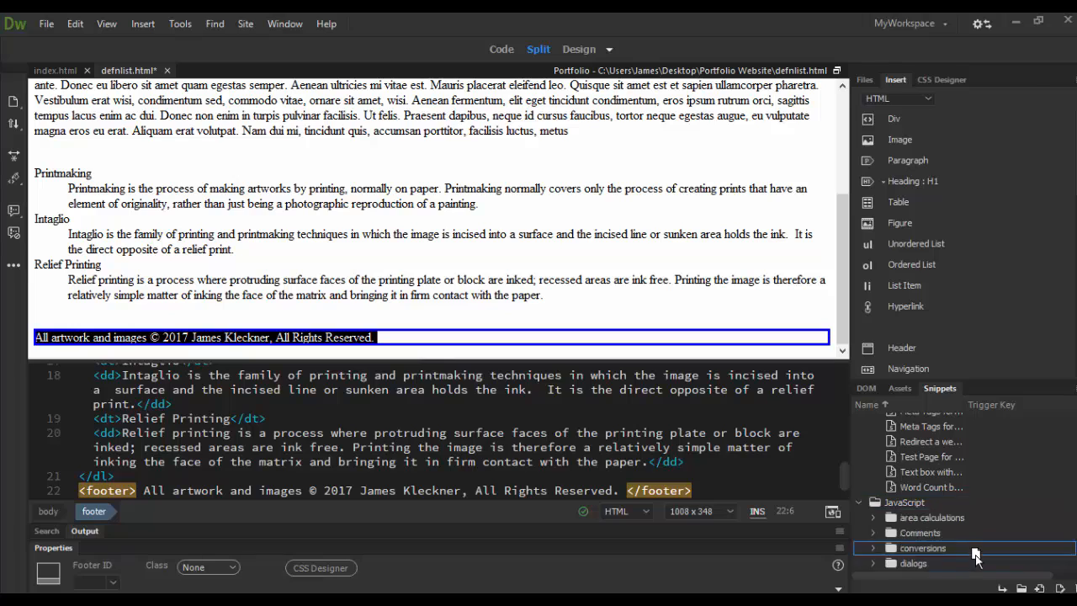
pyautogui.click(872, 502)
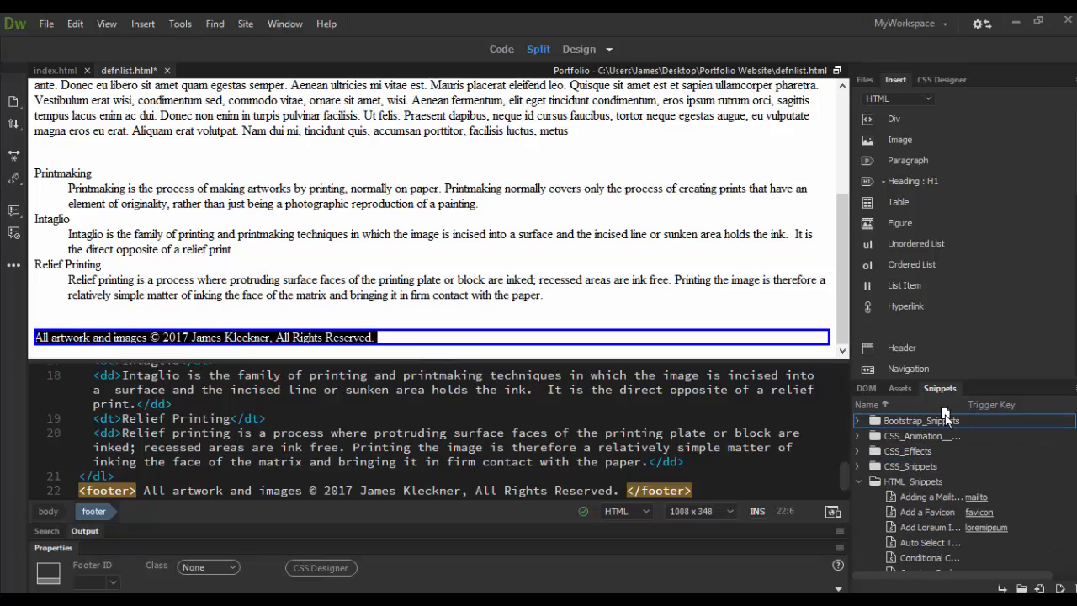
pyautogui.click(858, 464)
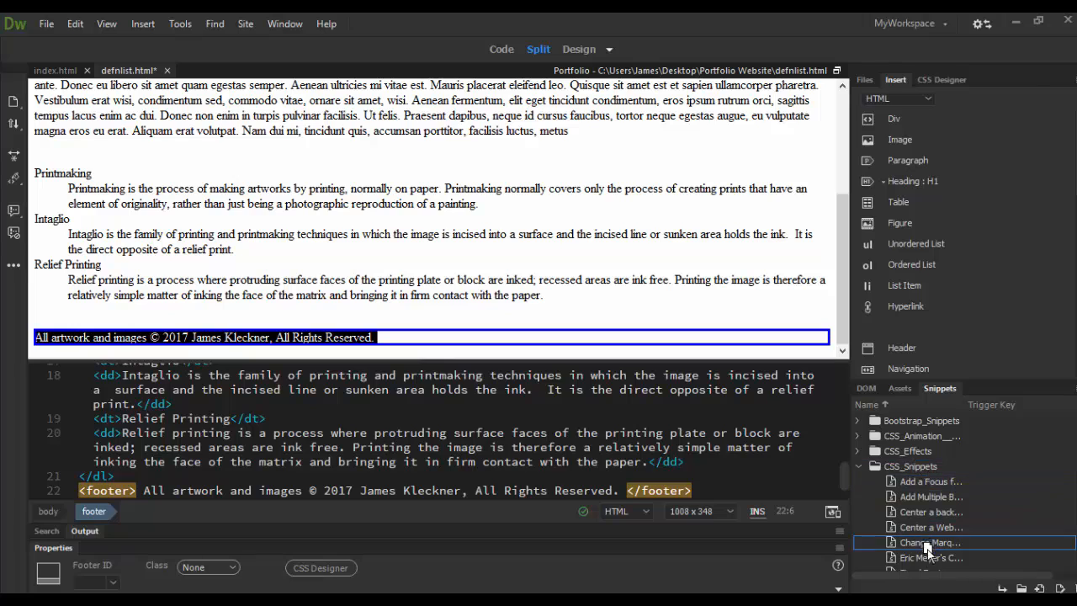
pyautogui.scroll(-3)
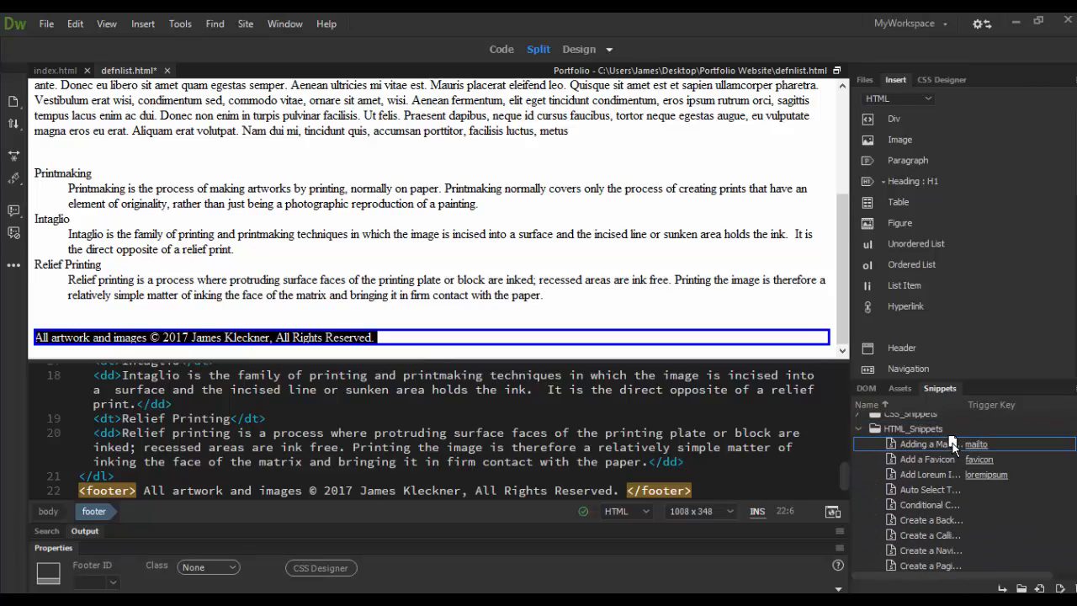
pyautogui.click(915, 429)
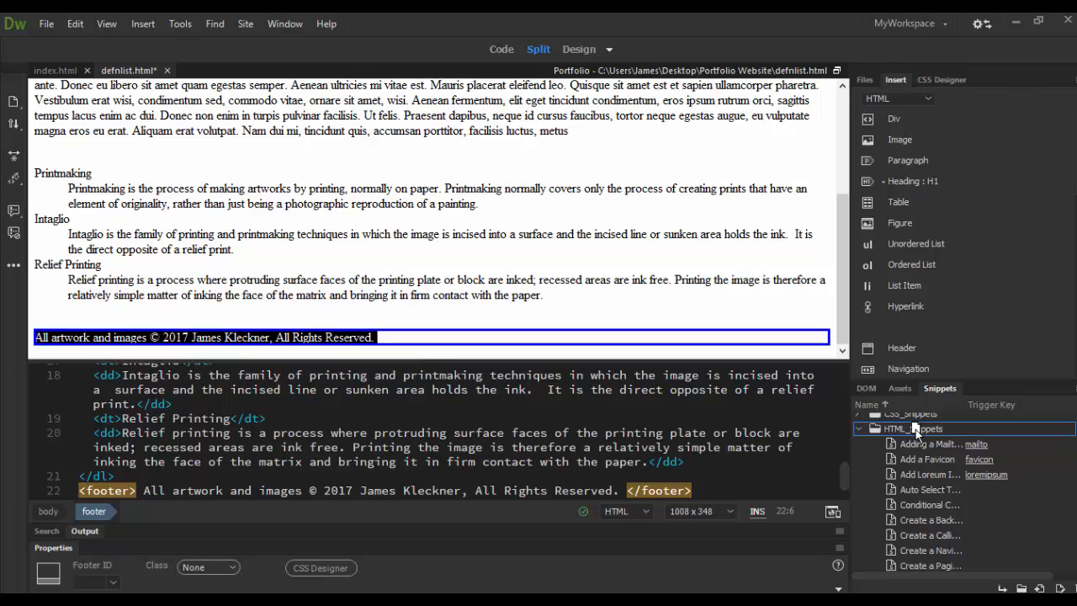
pyautogui.scroll(-3)
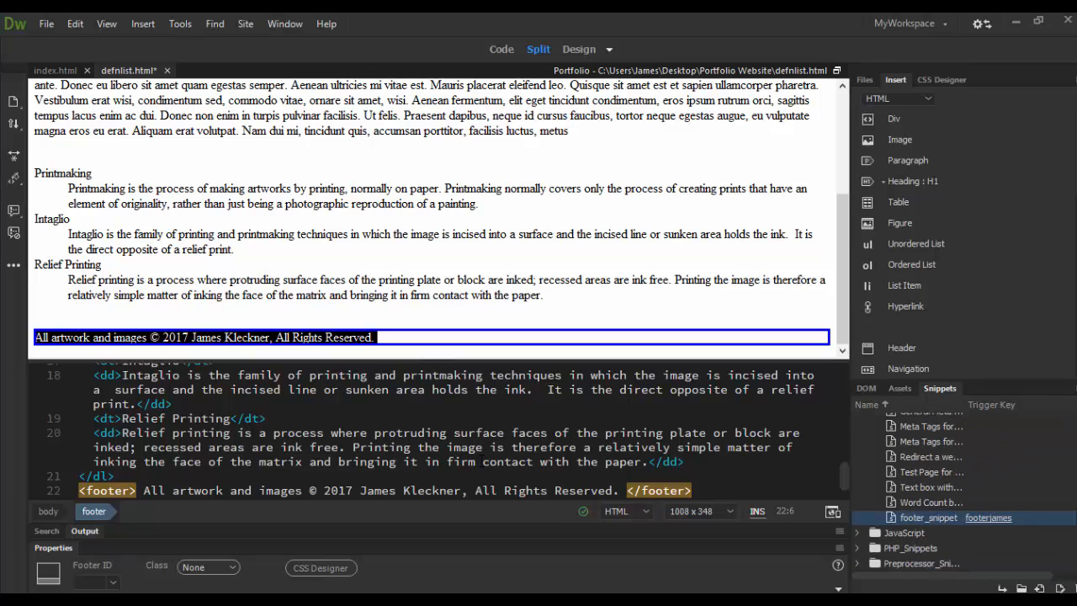
# Create a new blank HTML document and expand the footerJames trigger key in its body.
pyautogui.click(47, 23)
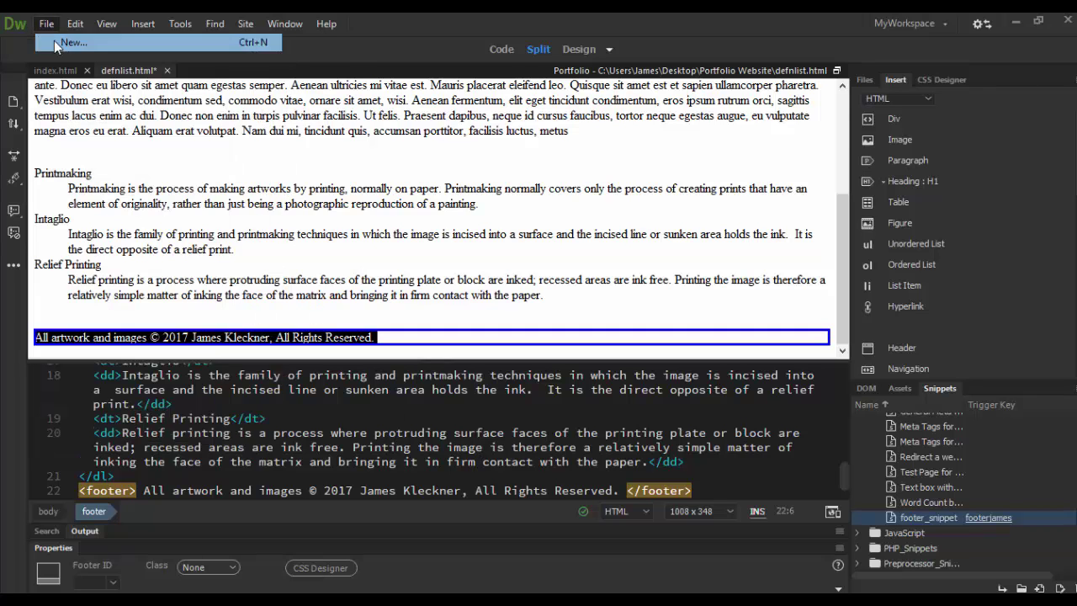
pyautogui.click(71, 42)
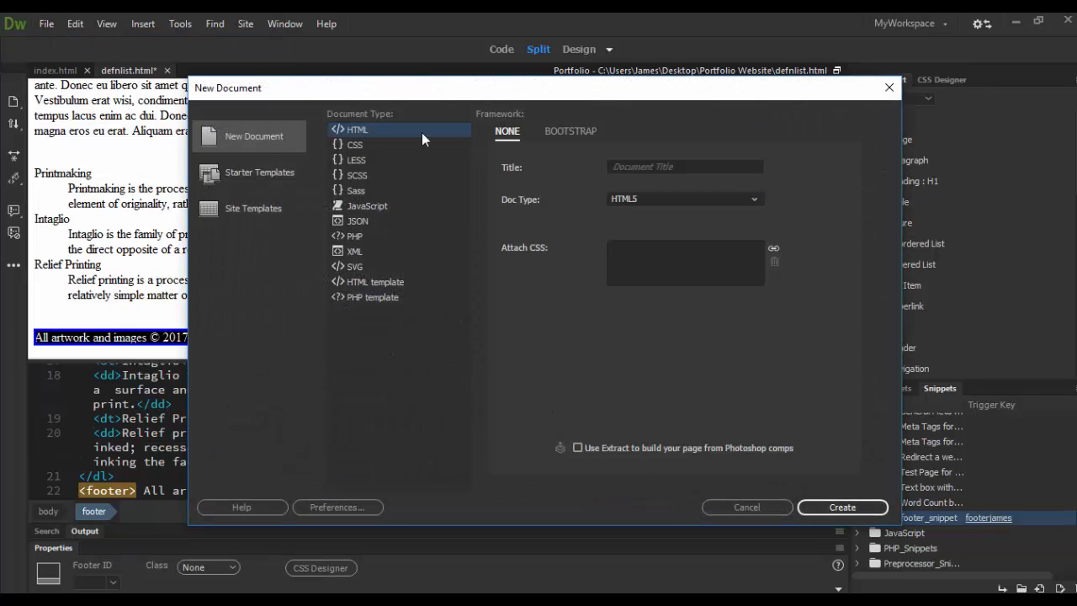
pyautogui.moveTo(825, 513)
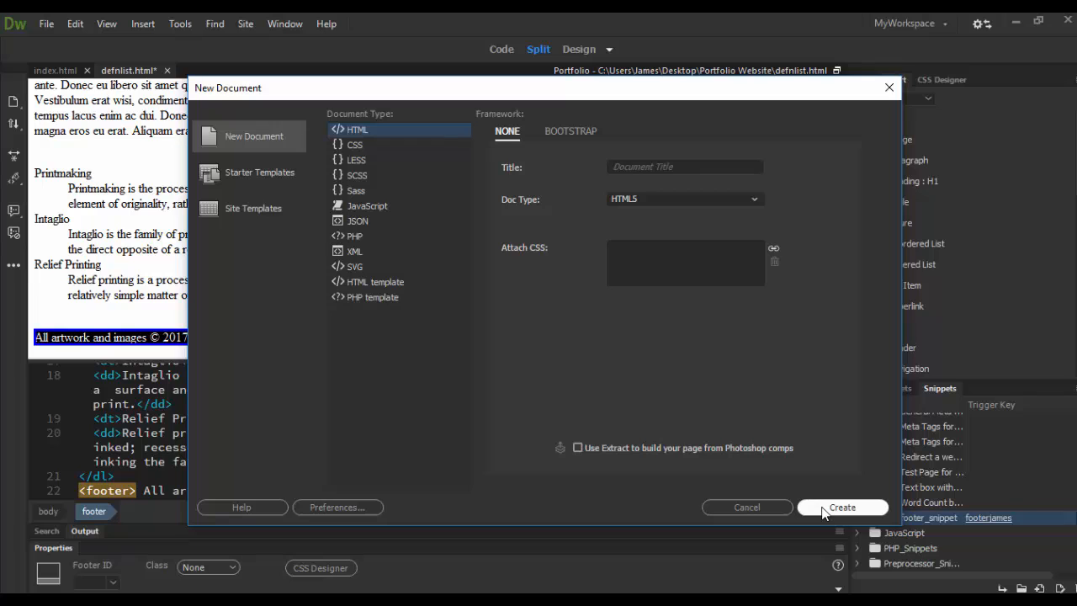
pyautogui.click(841, 508)
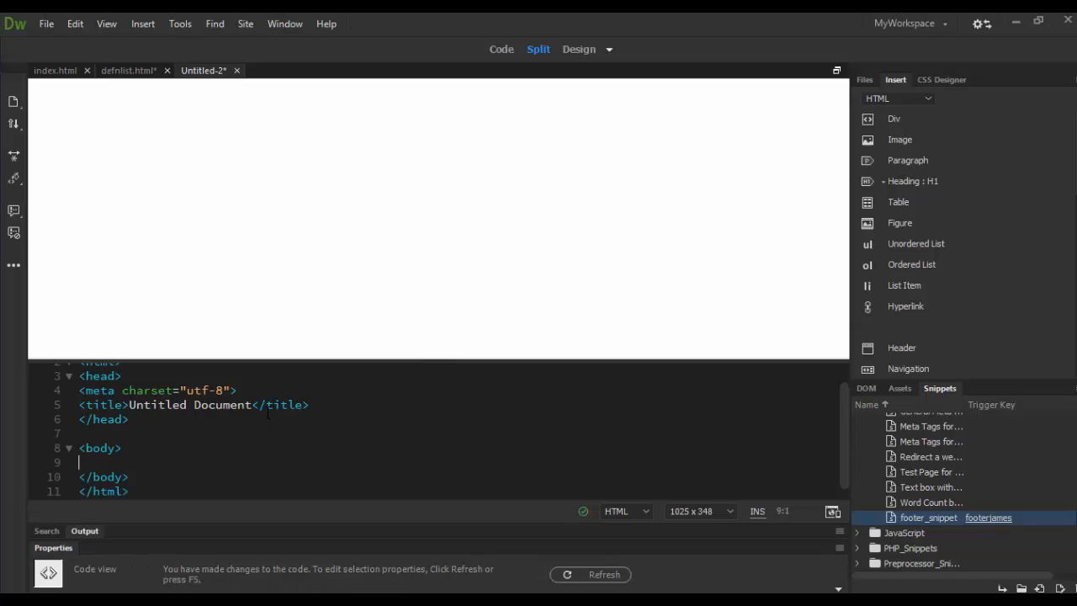
pyautogui.write('footerJames></footerJames>')
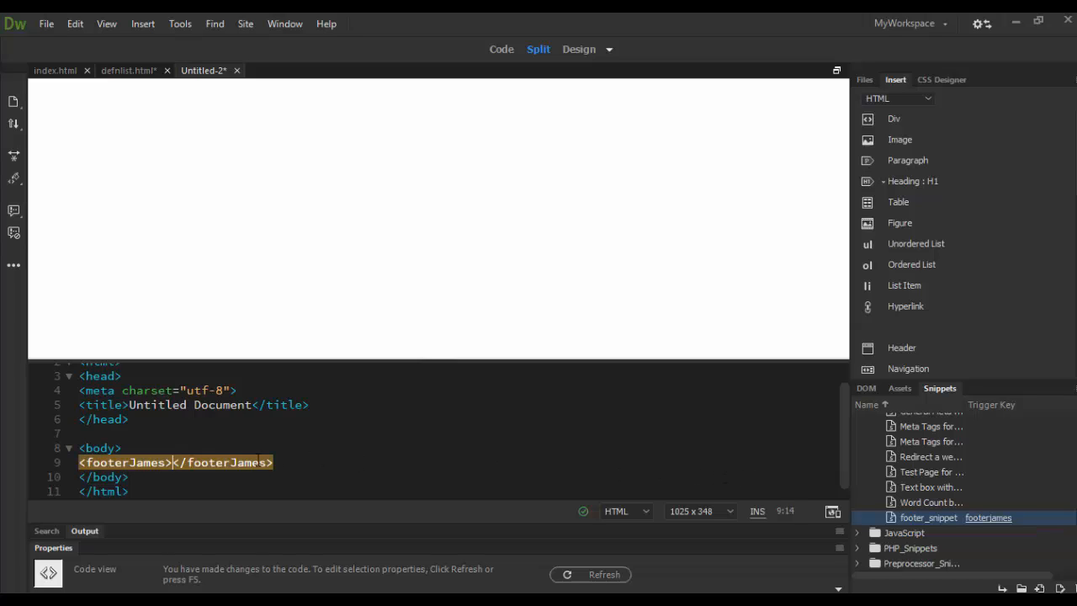
pyautogui.press('Enter')
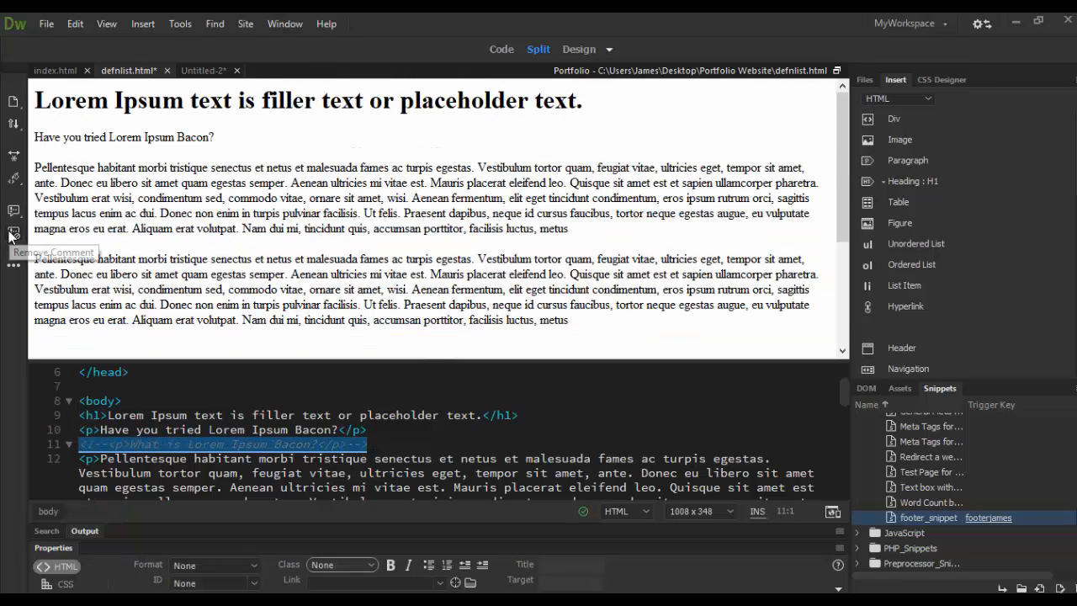
# Remove the HTML comment from the 'What is Lorem Ipsum Bacon?' paragraph.
pyautogui.click(13, 232)
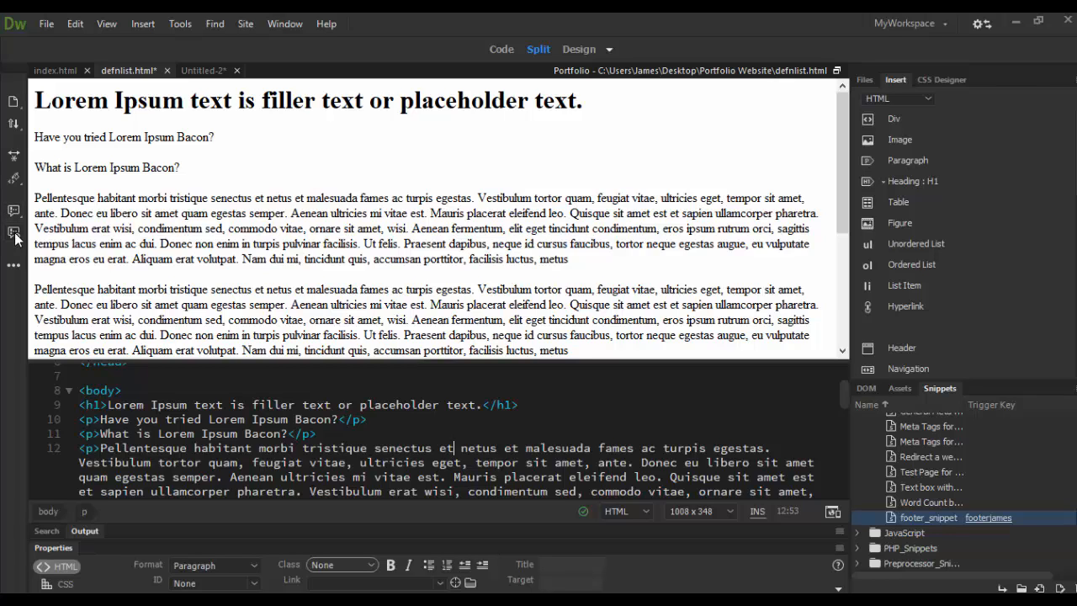
pyautogui.moveTo(13, 266)
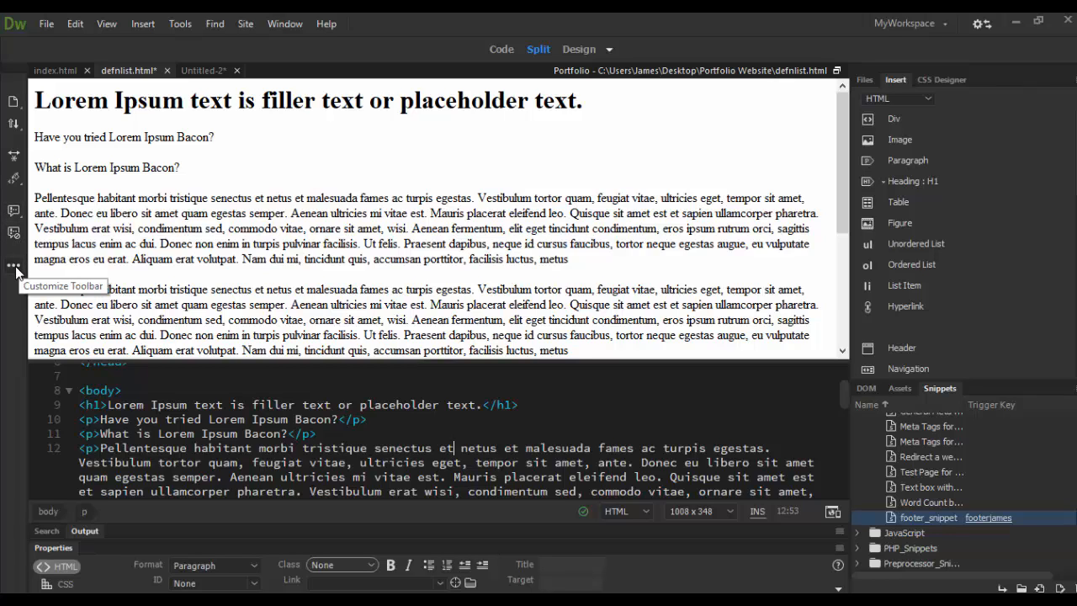
pyautogui.click(13, 266)
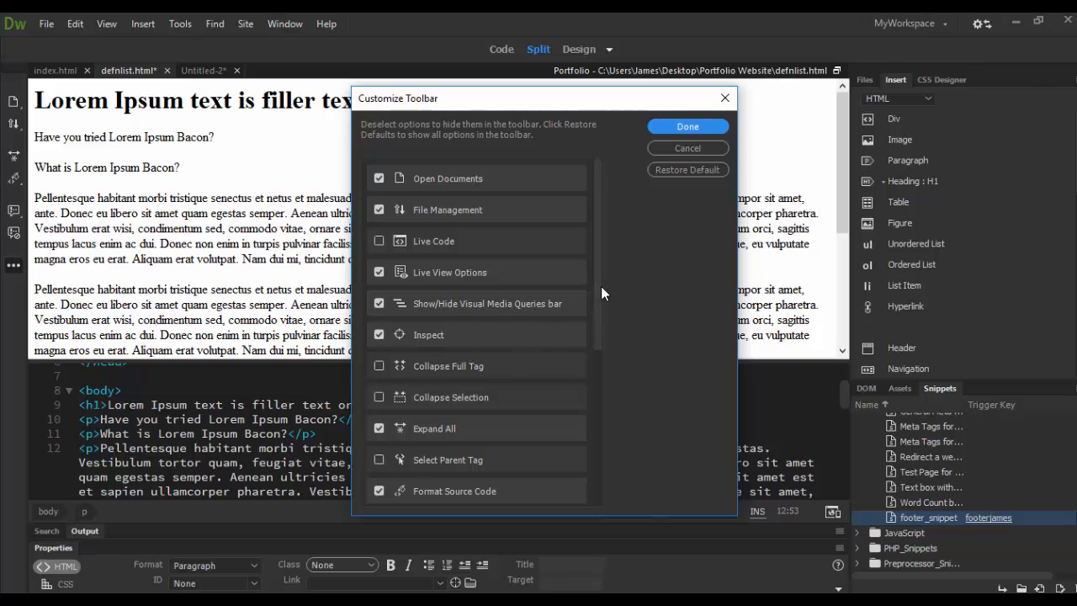
pyautogui.scroll(-3)
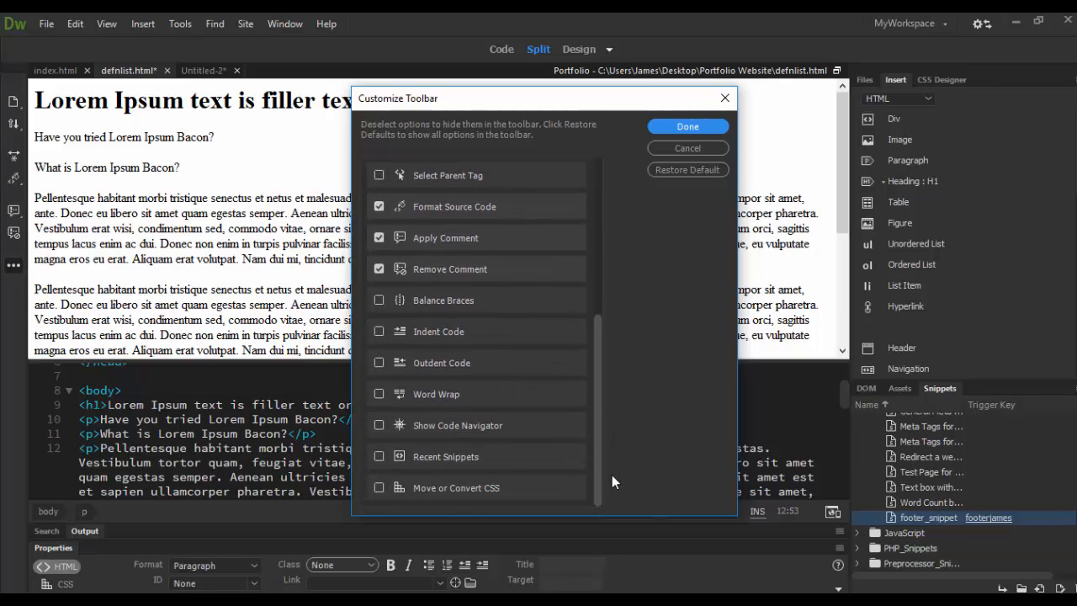
pyautogui.moveTo(444, 313)
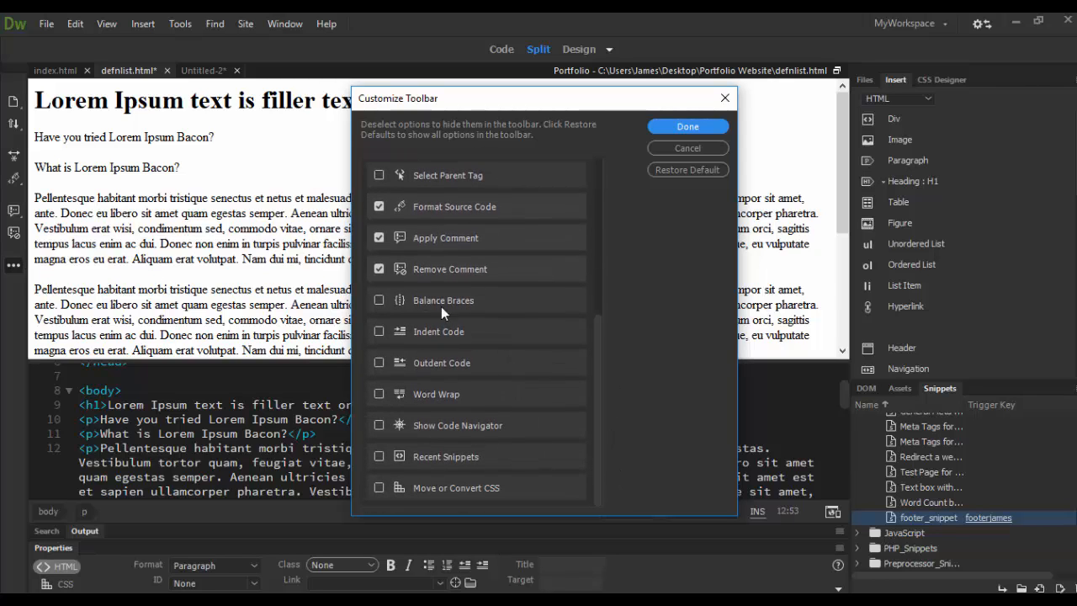
pyautogui.moveTo(687, 148)
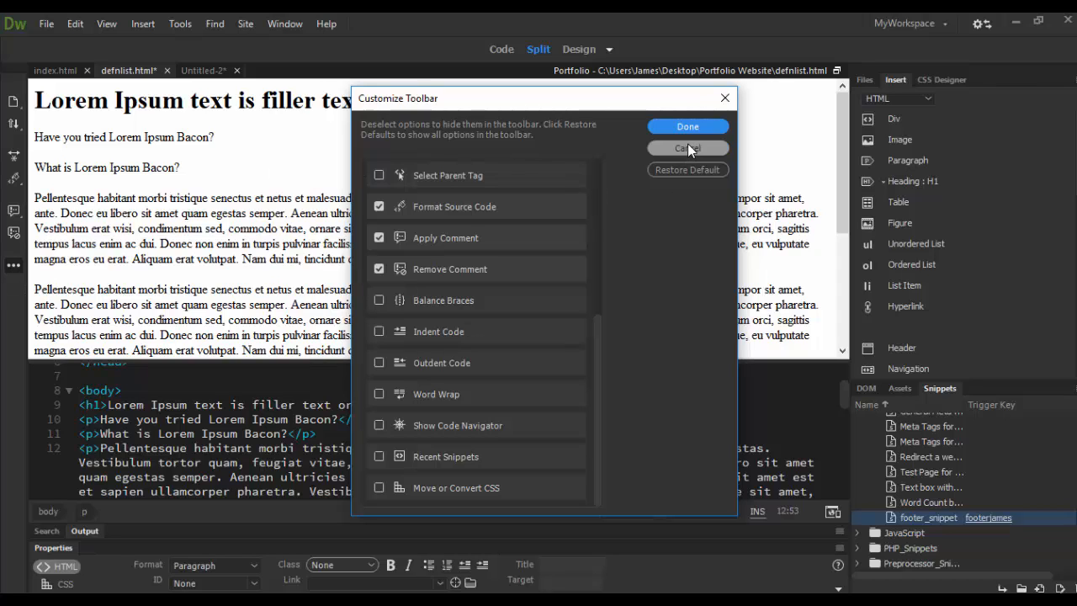
pyautogui.moveTo(399, 337)
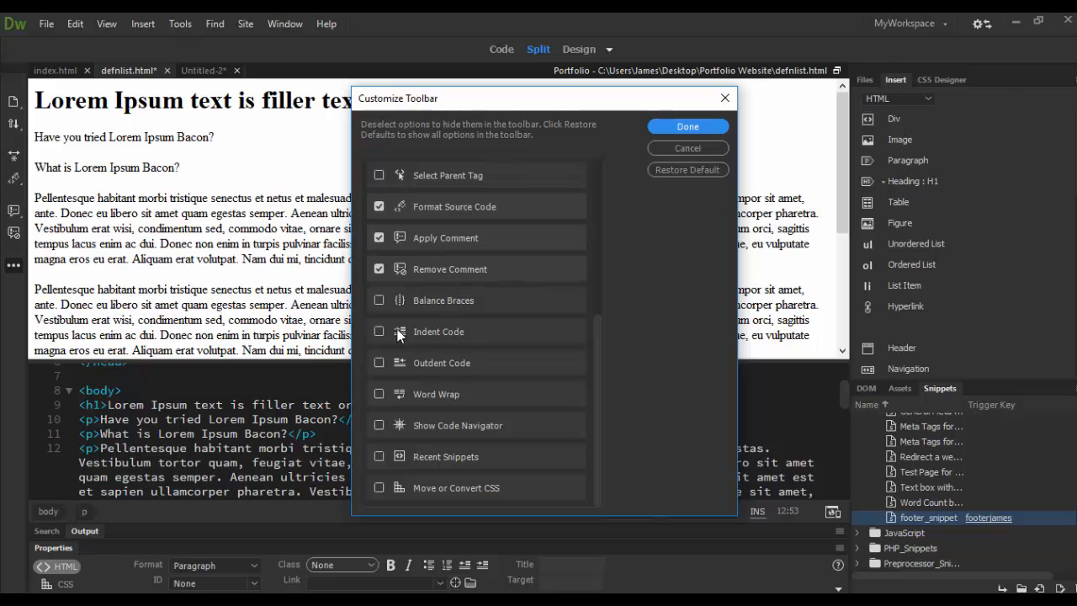
pyautogui.moveTo(456, 377)
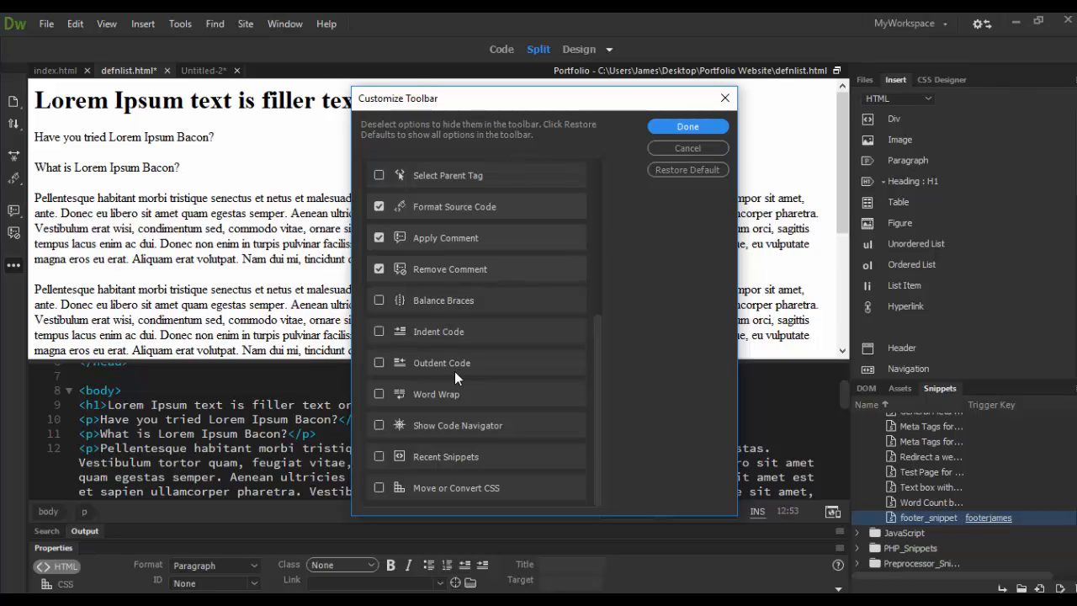
pyautogui.moveTo(686, 192)
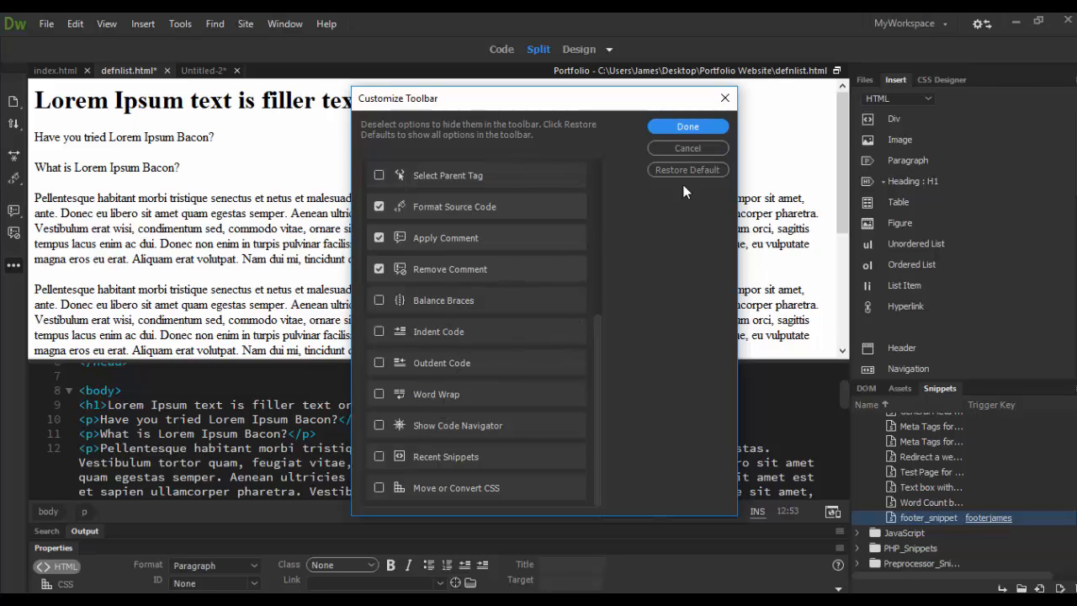
pyautogui.click(687, 126)
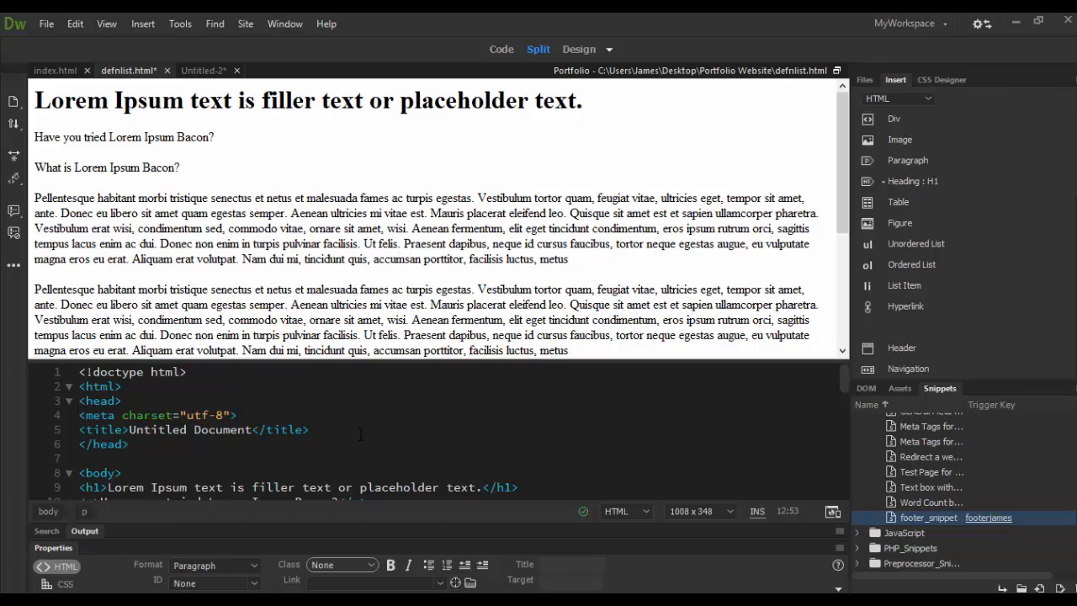
pyautogui.scroll(-3)
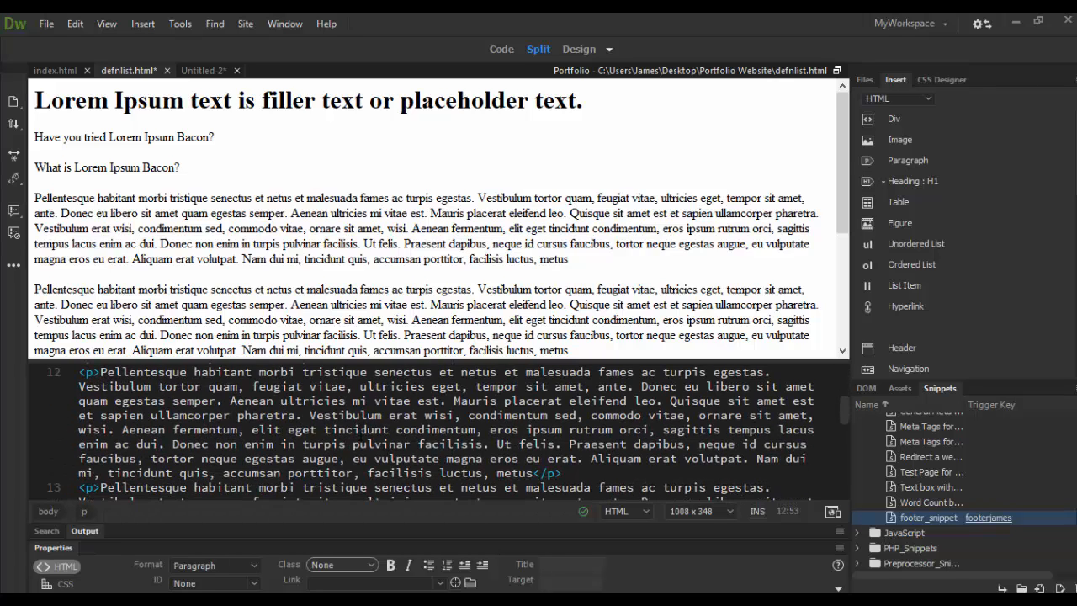